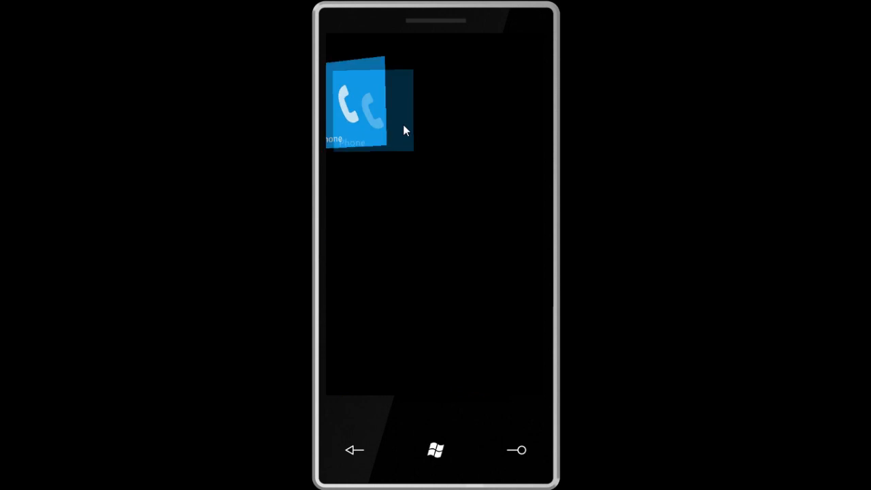
Dial 555-1212 on the keypad and place the outgoing call.
click(357, 107)
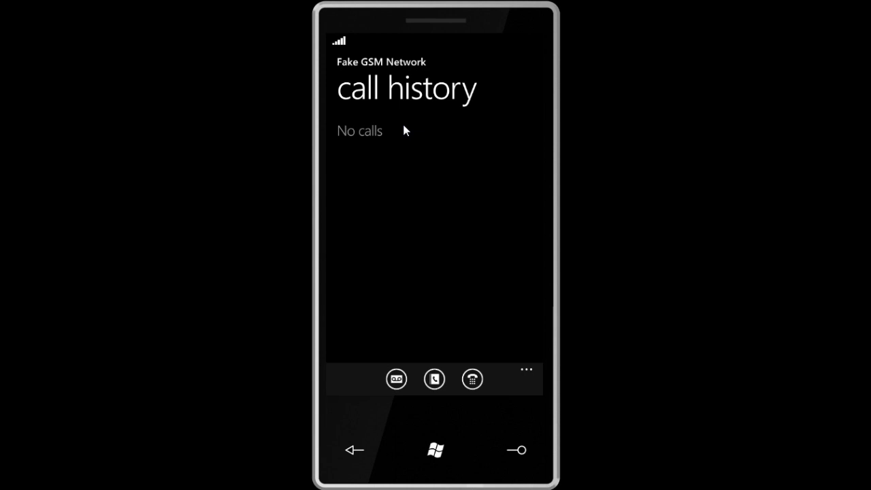
click(471, 379)
text(555-1212)
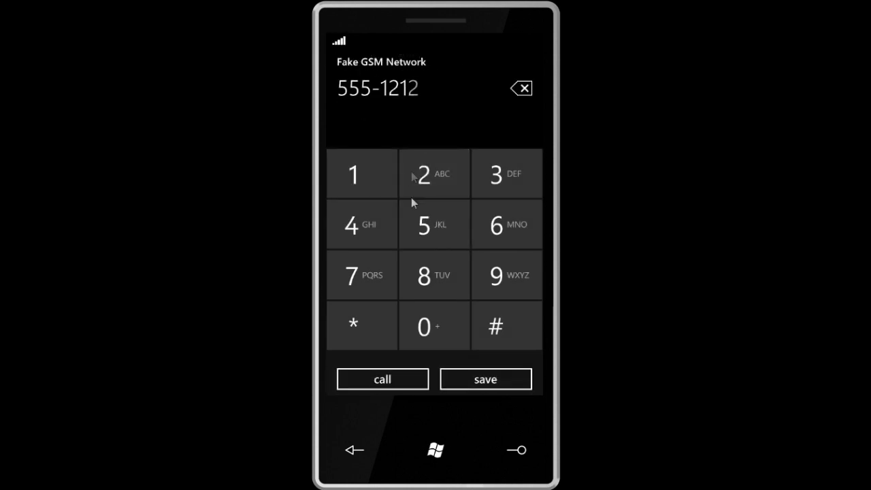
click(381, 379)
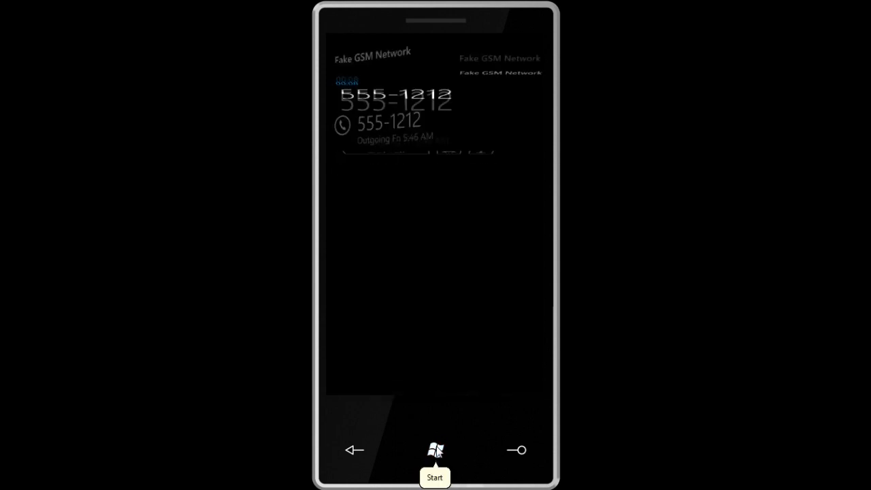
Visit the Start screen mid-call, then return to the ongoing 555-1212 call.
click(436, 449)
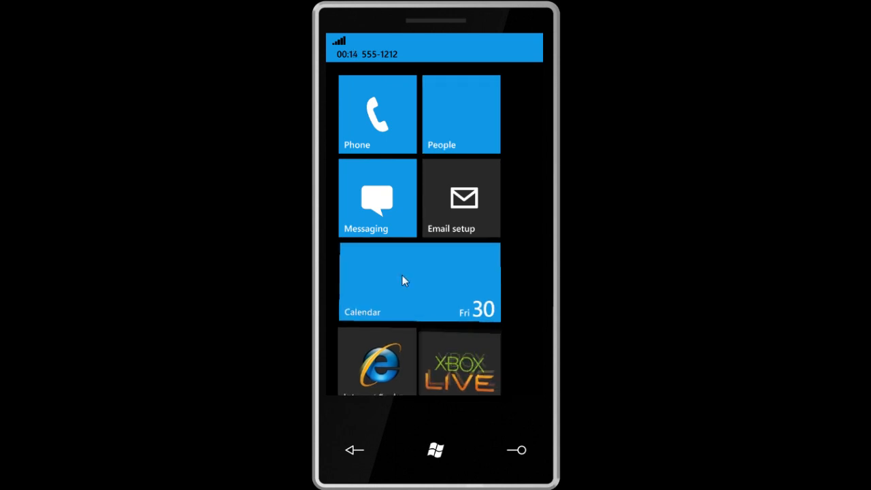
click(419, 281)
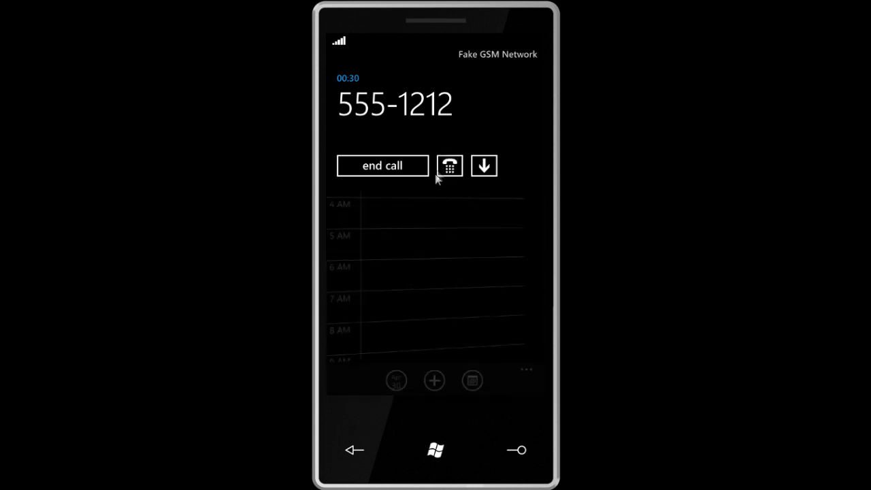
Hang up the 555-1212 call from the in-call options and go back to Start.
click(485, 166)
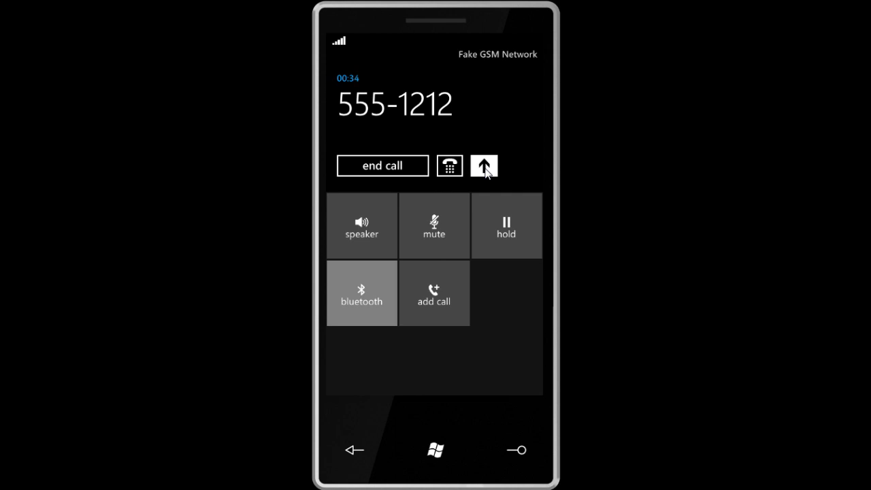
click(381, 166)
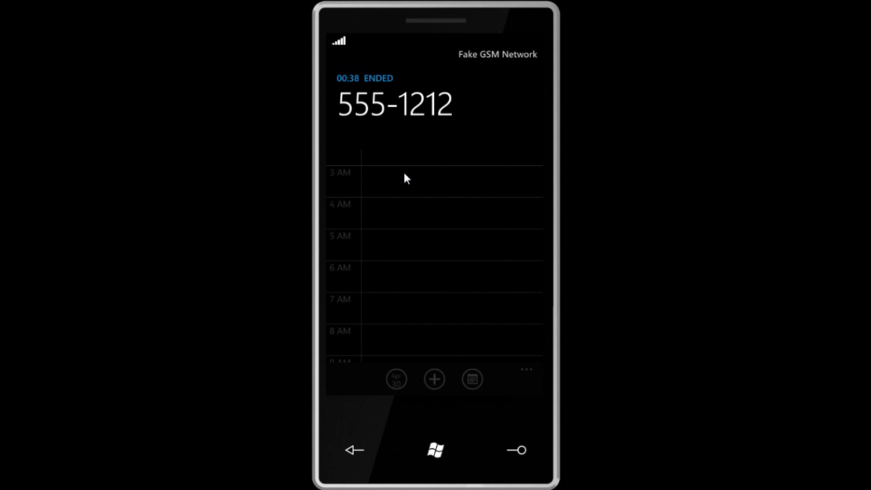
click(436, 449)
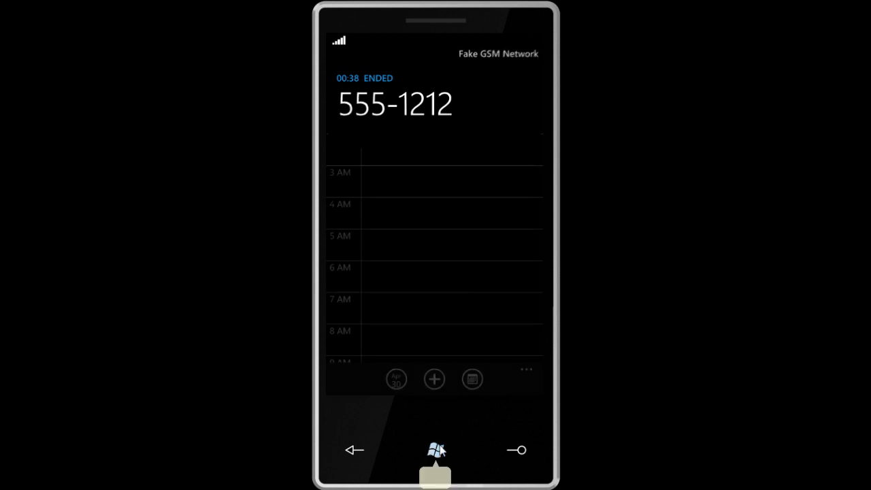
click(435, 450)
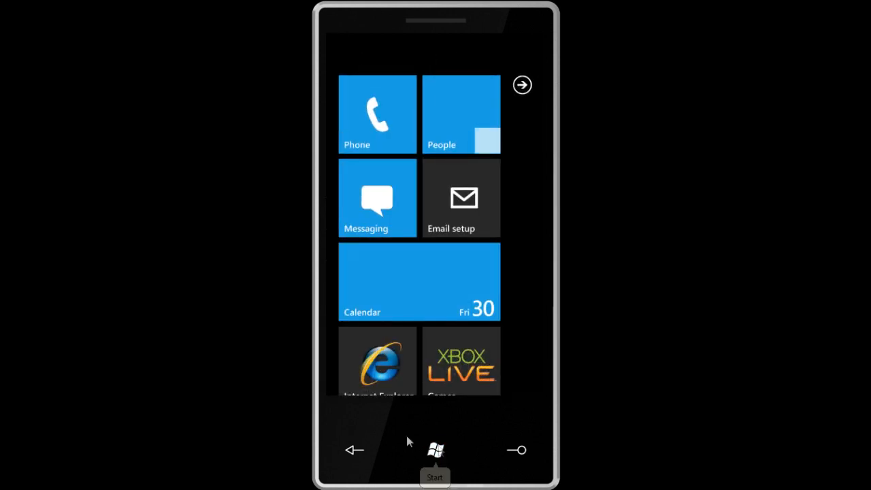
Call Dudette's mobile from her People profile, hang up, and return to Start.
click(377, 114)
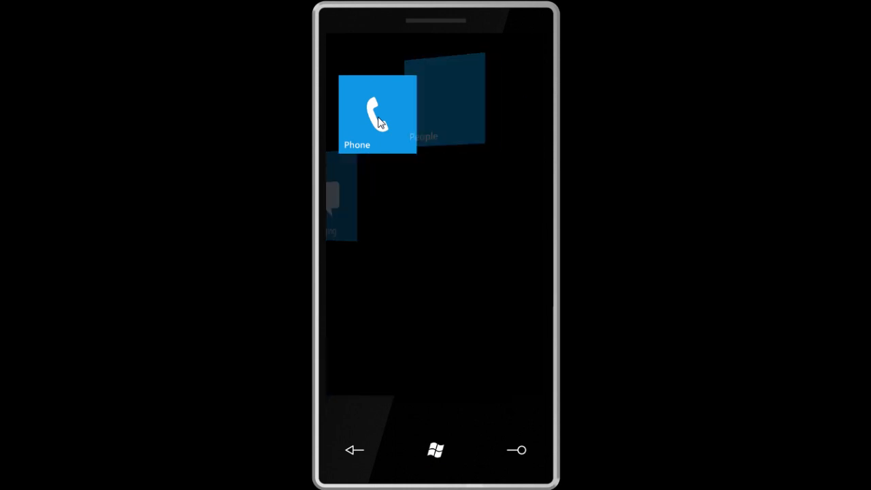
click(377, 113)
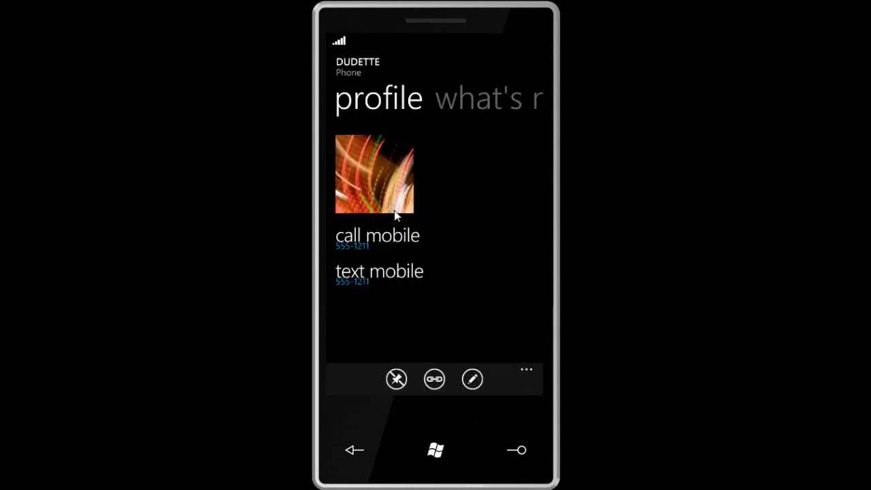
click(377, 235)
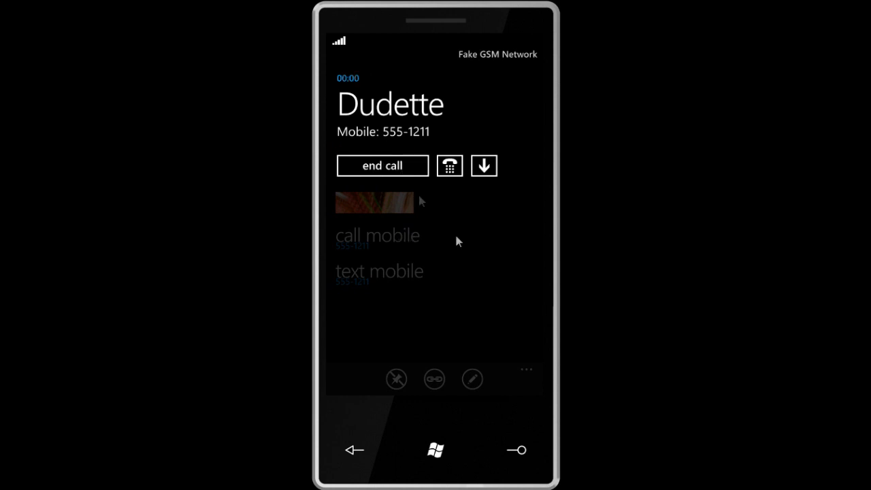
click(381, 166)
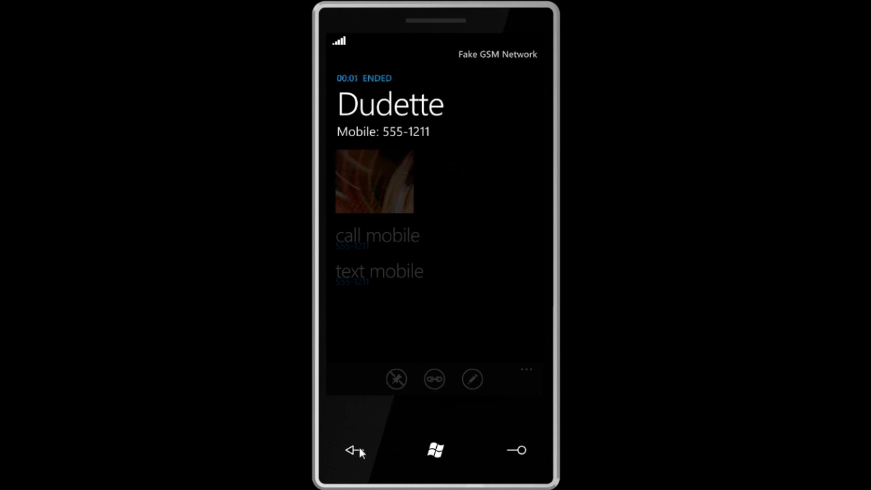
click(353, 450)
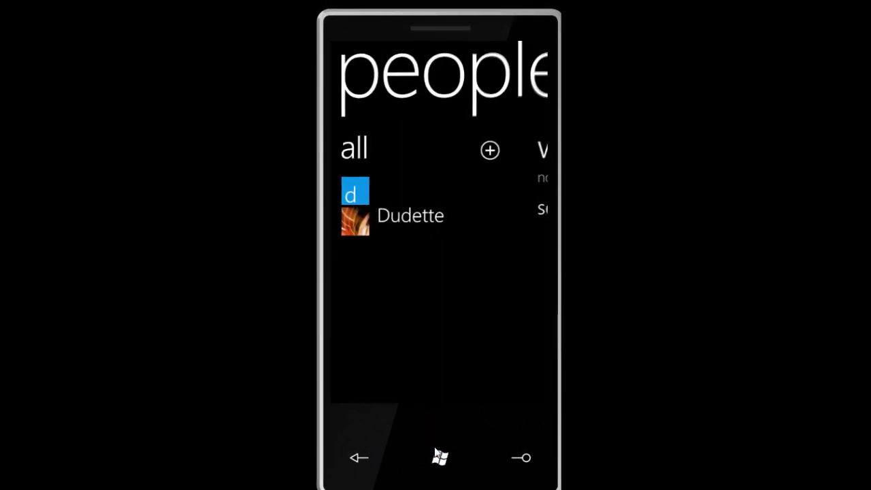
click(439, 458)
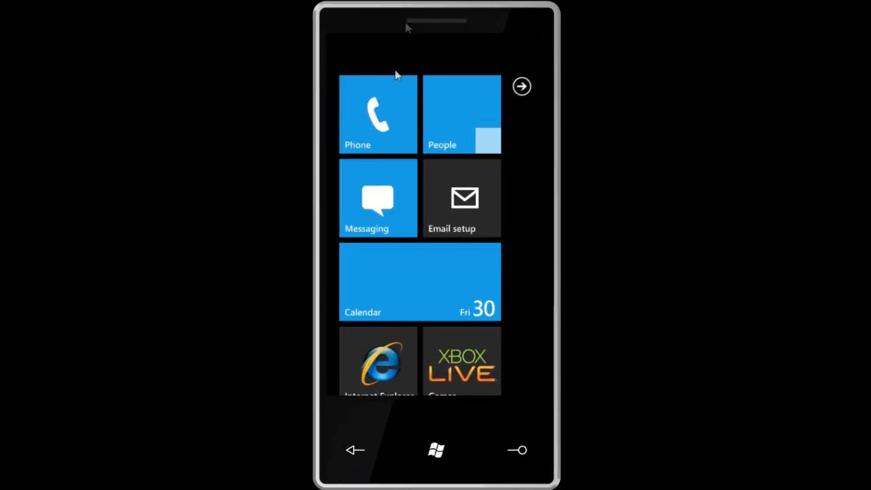
Start dialing a new number on the phone keypad, then leave for the Start screen.
click(379, 114)
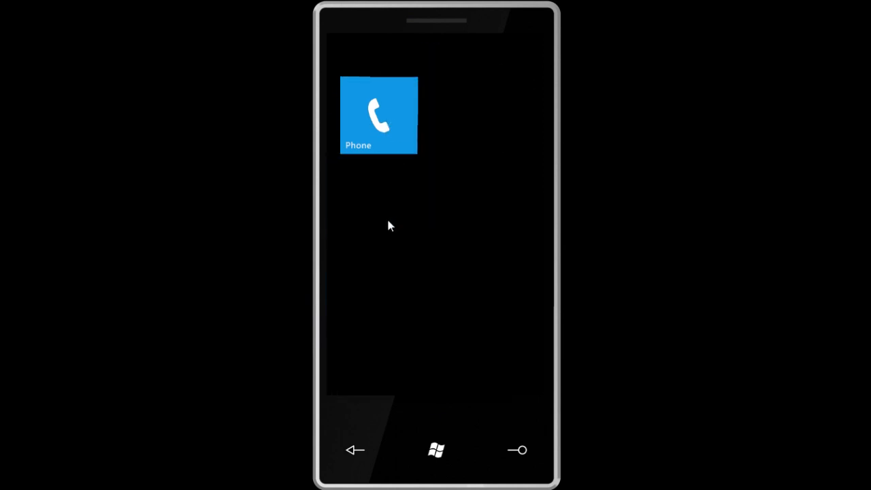
click(378, 116)
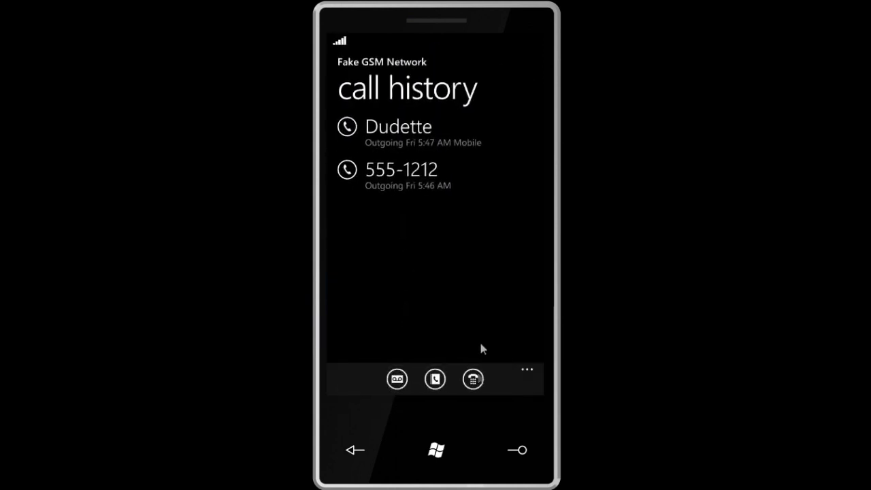
click(473, 379)
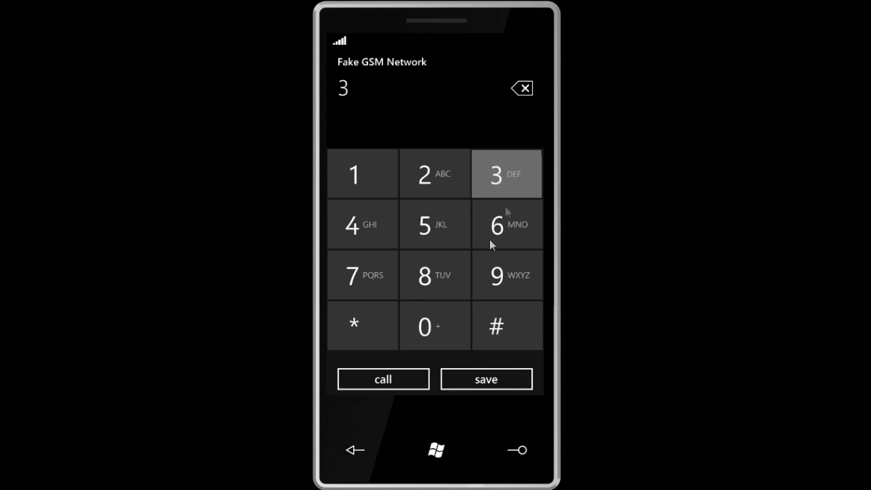
click(507, 174)
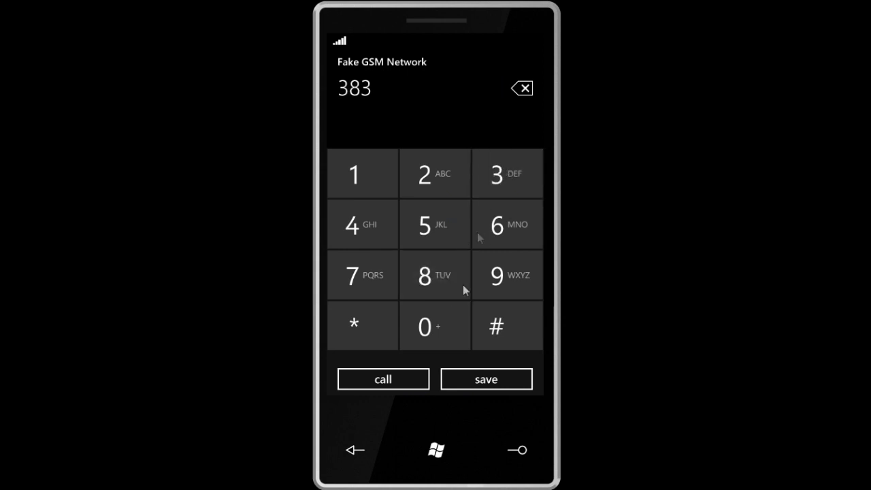
click(435, 450)
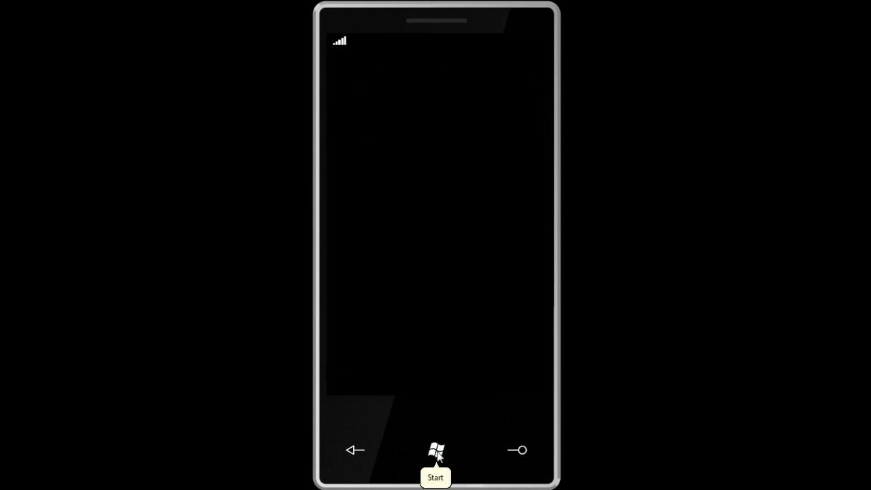
Return to the Start screen tiles with the Start button.
click(436, 451)
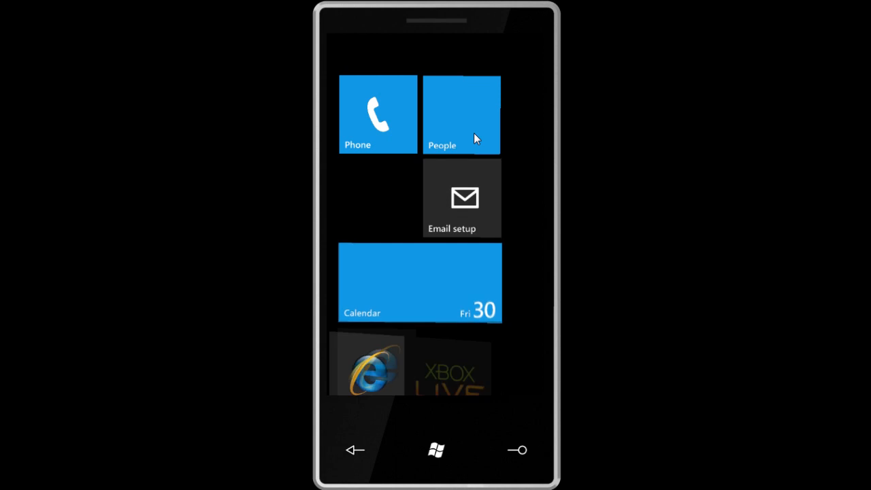
Pin Dudette's contact from the People hub as a Start screen tile.
click(462, 114)
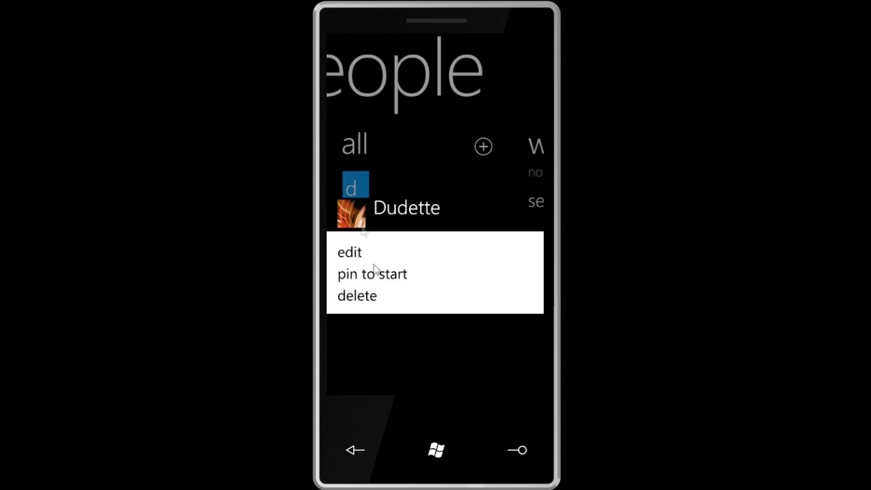
mouse_move(373, 282)
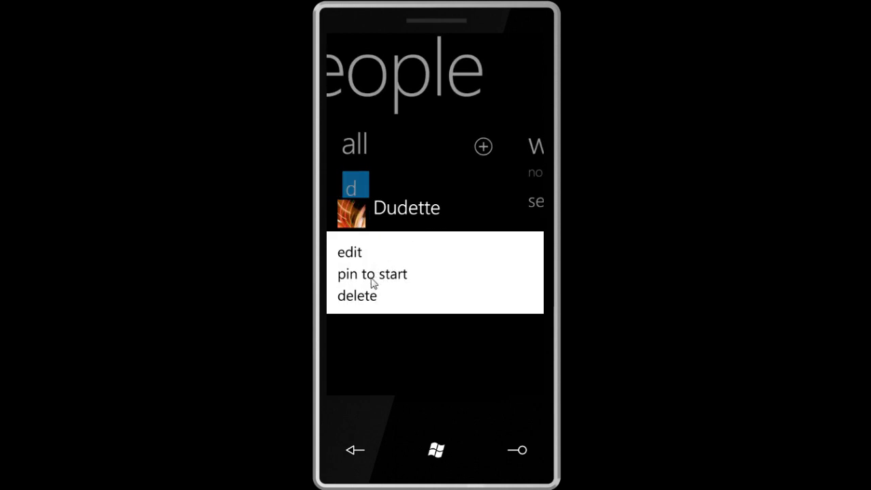
click(371, 274)
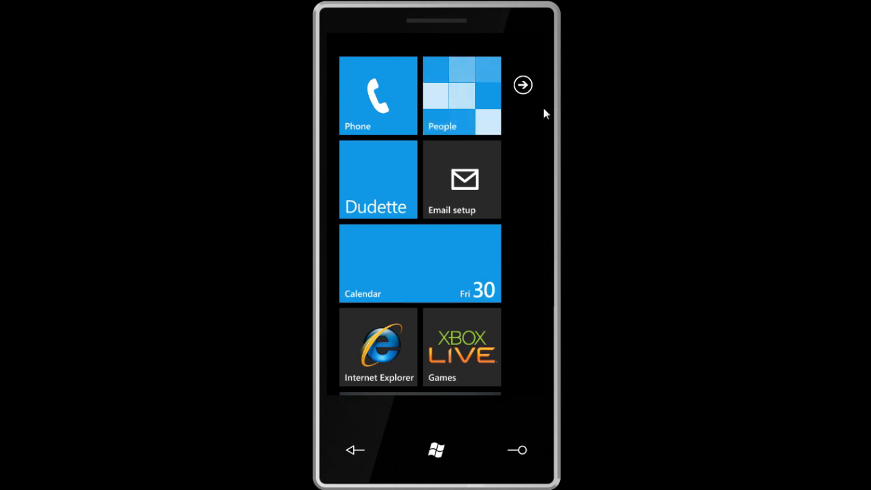
Show the alphabetical list of installed apps and scroll through it.
click(523, 84)
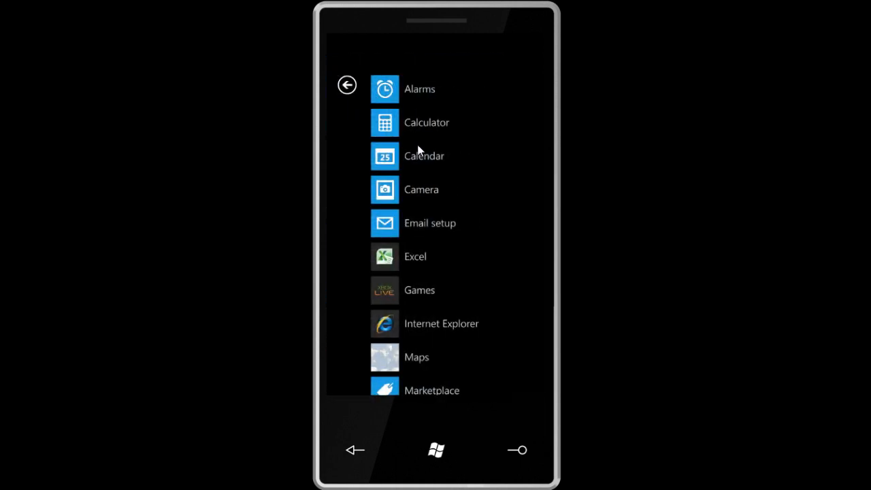
scroll(down, 3)
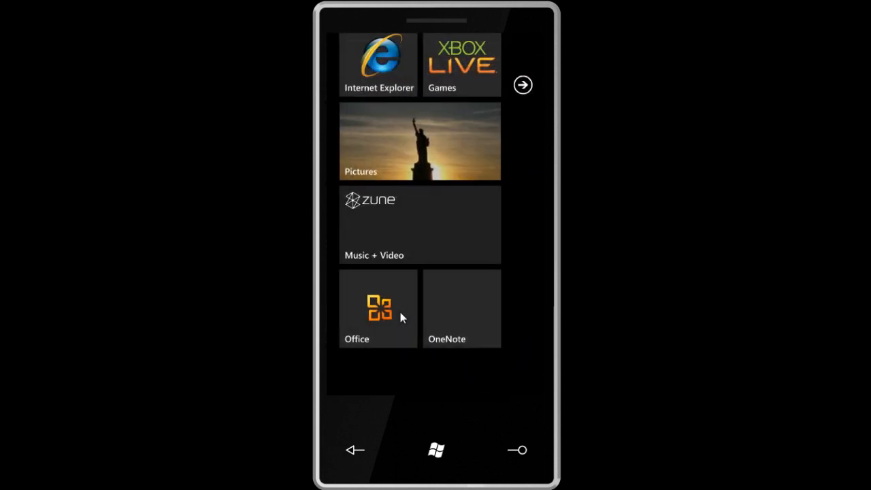
mouse_move(476, 302)
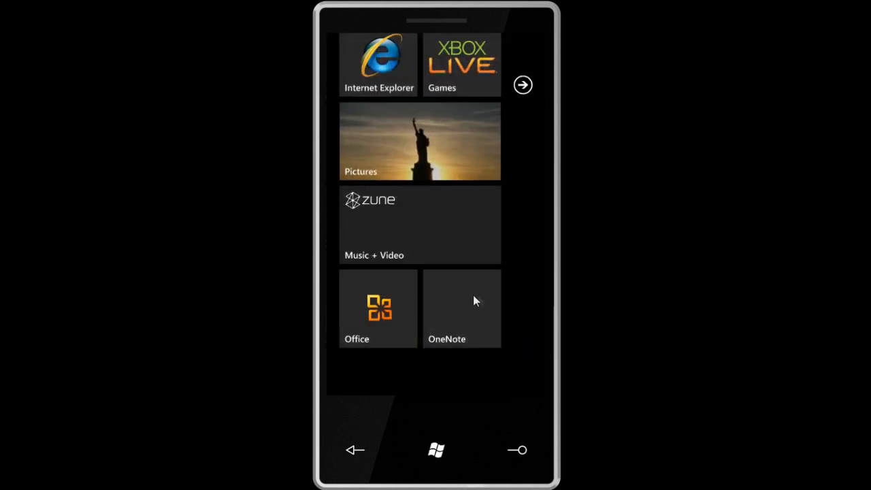
mouse_move(493, 292)
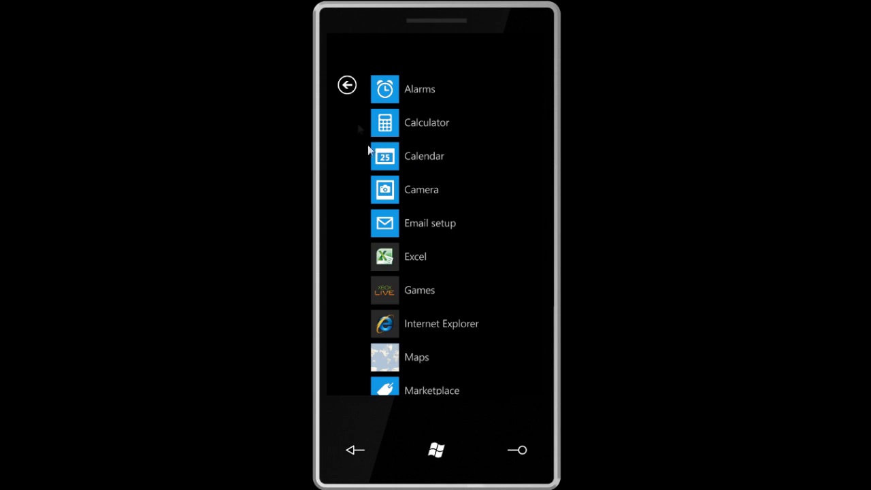
Launch Email setup to show the Add an Account choices (Windows Live, Outlook, Google).
click(431, 223)
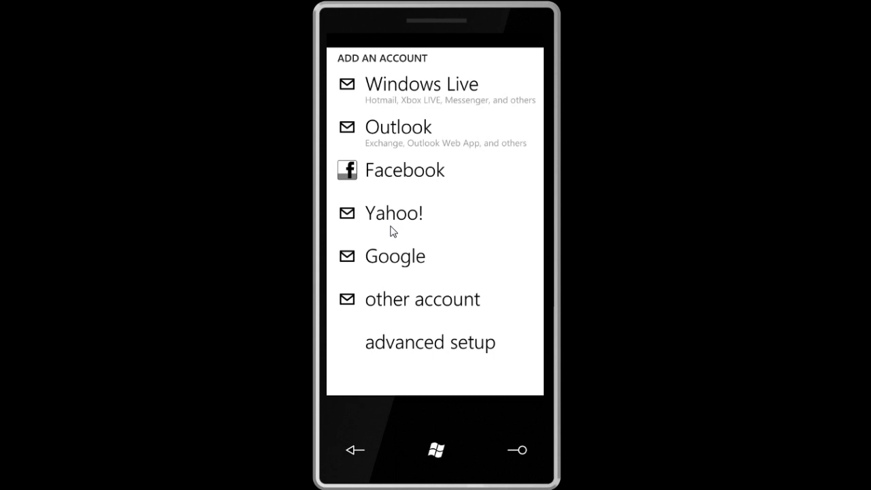
mouse_move(400, 285)
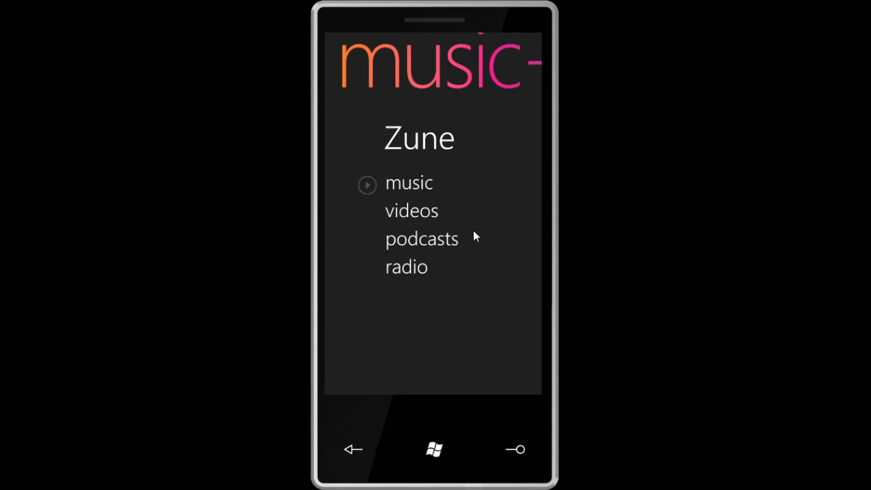
mouse_move(424, 274)
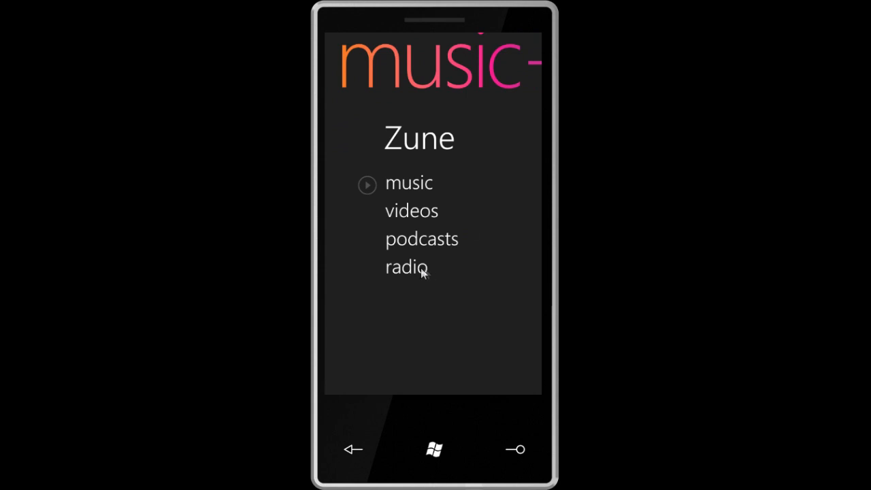
Tune the FM radio to 91.3 KWSO from Music + Video, then go home.
click(406, 267)
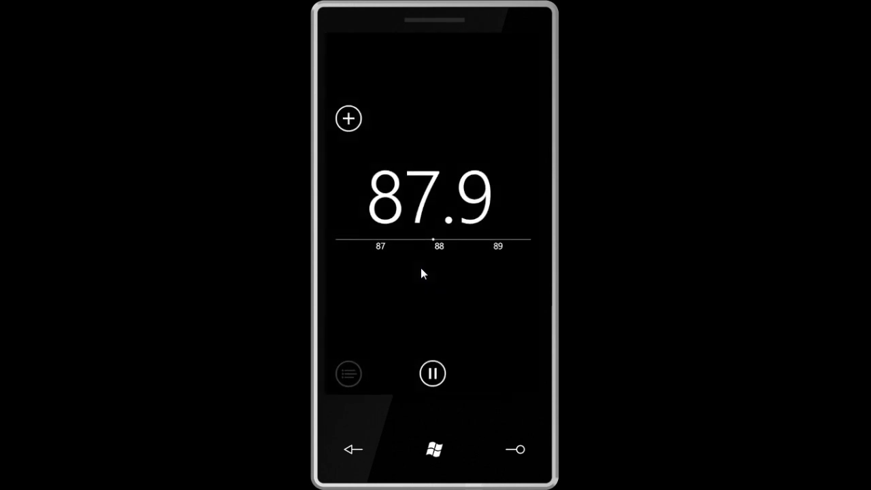
mouse_move(457, 217)
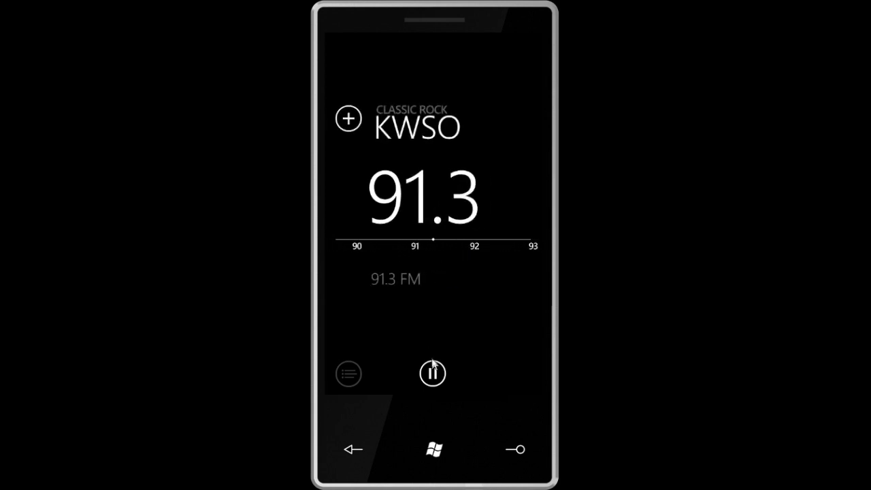
click(433, 449)
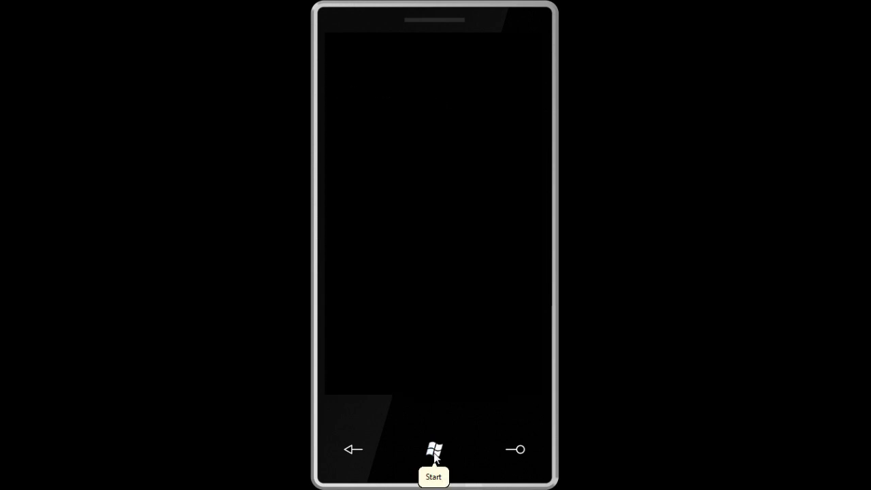
Launch the Office hub from Start to reach OneNote's starter pages.
click(433, 452)
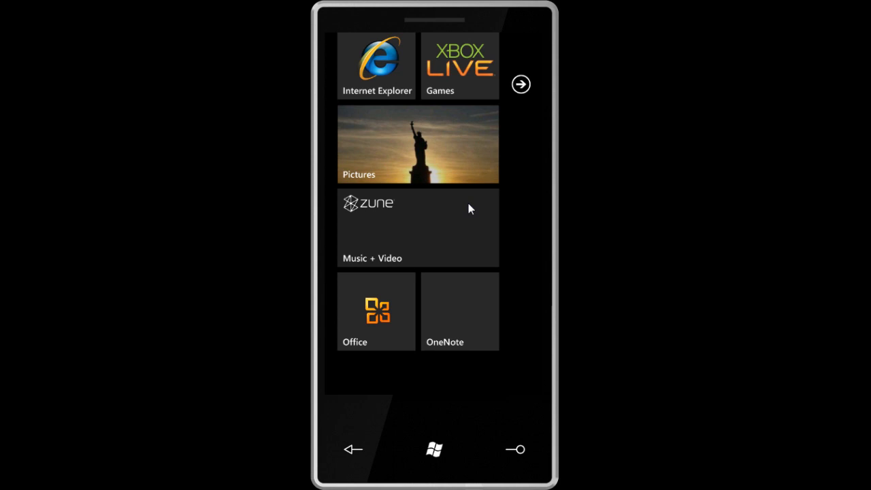
mouse_move(373, 324)
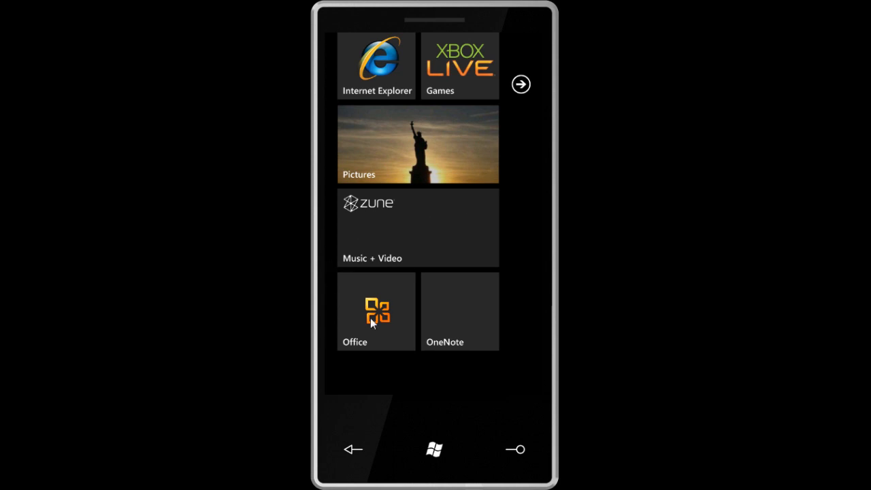
click(376, 312)
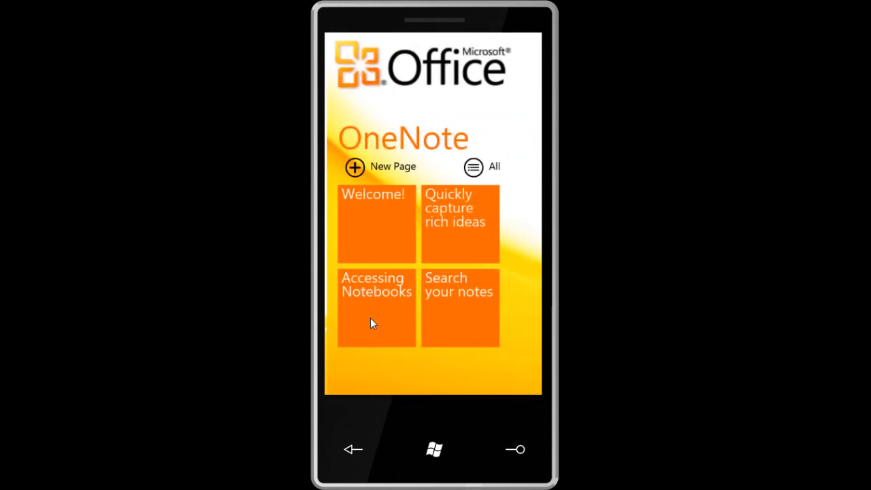
mouse_move(526, 242)
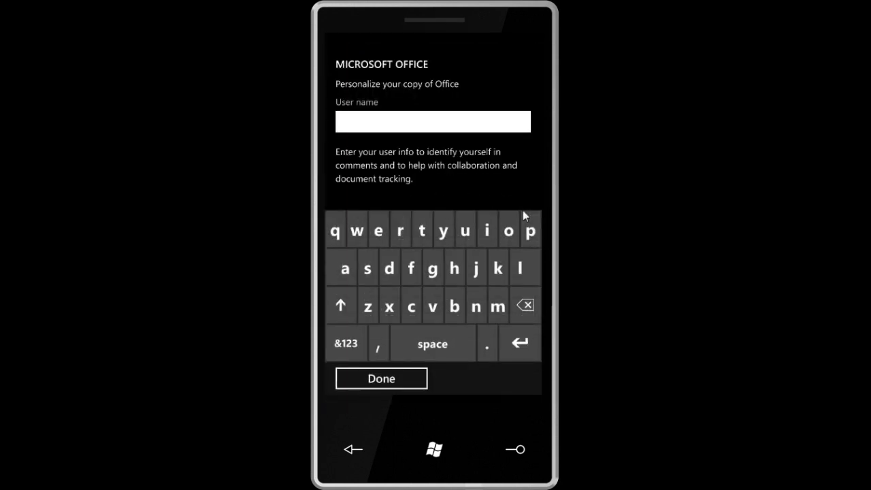
Enter and confirm an Office user name, then go back to the Office hub.
click(433, 121)
text(bran)
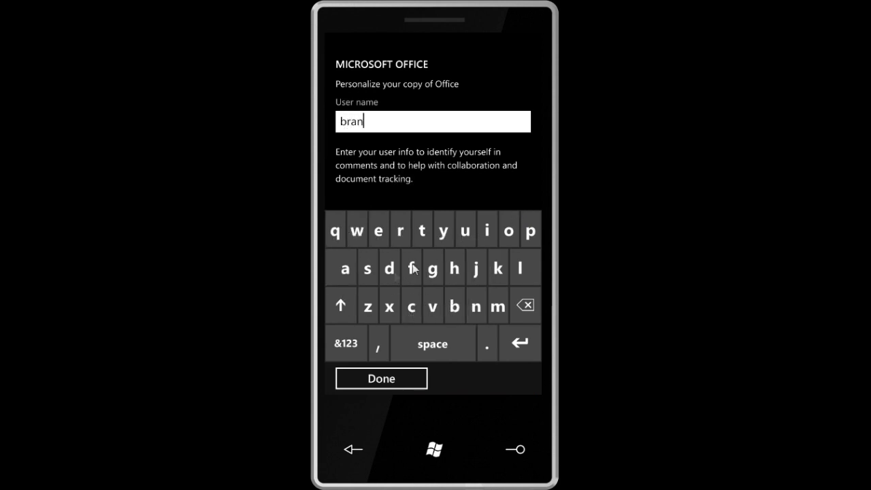
click(381, 379)
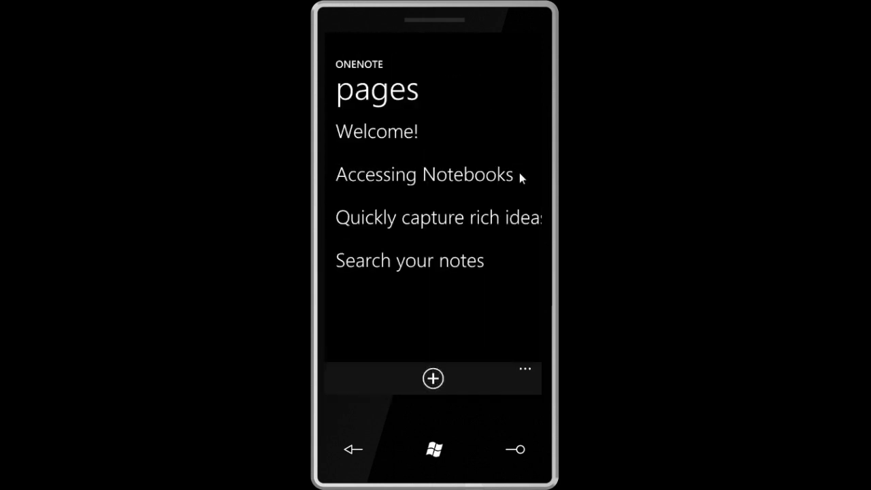
click(353, 450)
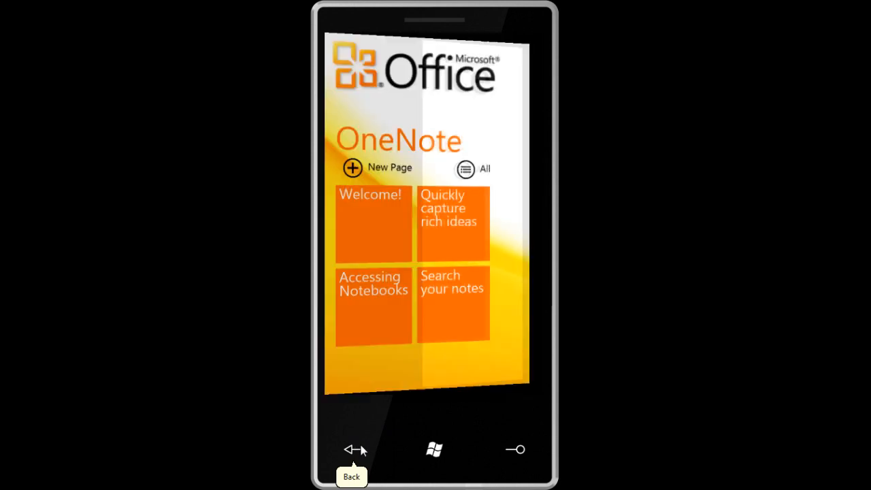
Browse the Office hub's Documents list of Excel, Word and PowerPoint files, then its SharePoint panel.
click(352, 449)
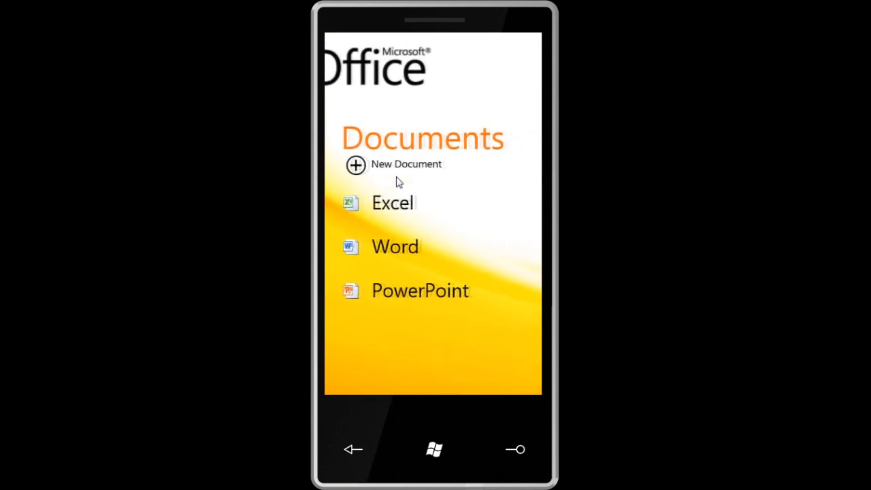
scroll(left, 3)
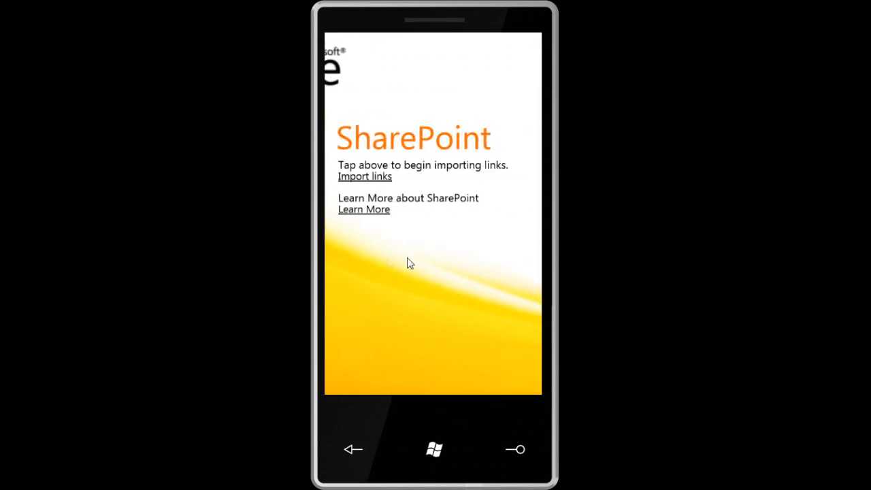
mouse_move(477, 201)
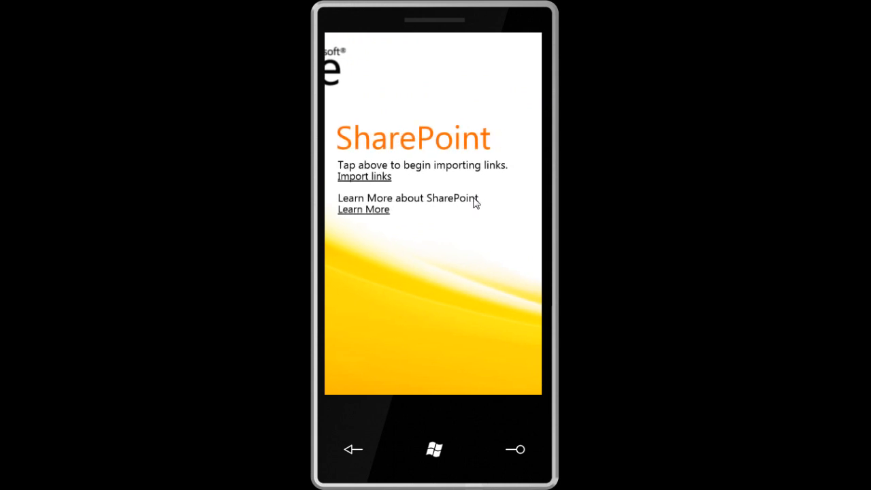
mouse_move(436, 278)
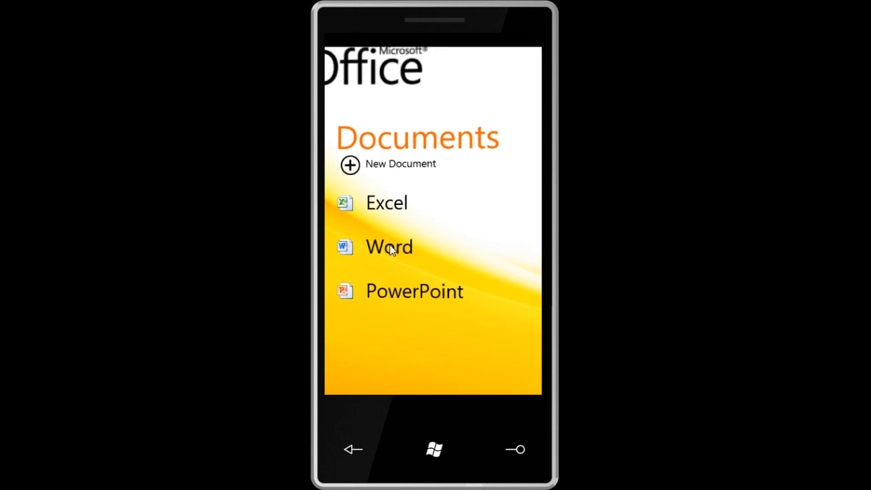
Read down through the sample Word document past its Using Themes and Quick Styles sections.
click(389, 247)
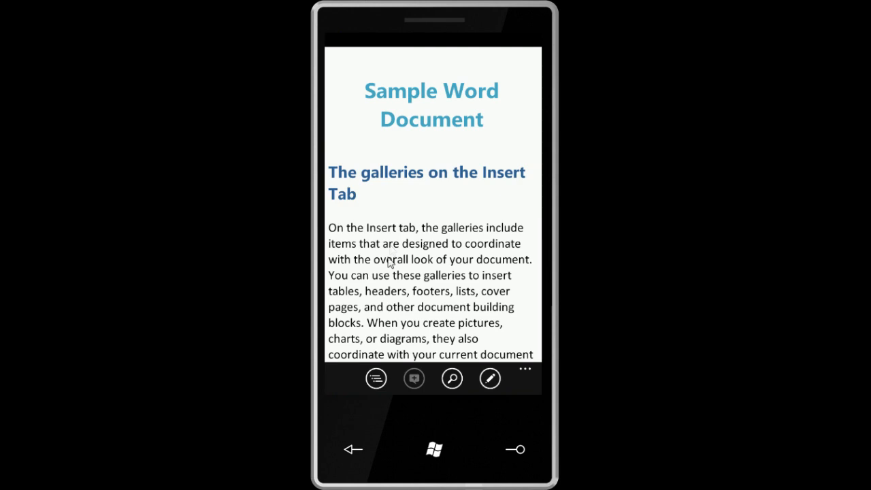
mouse_move(474, 292)
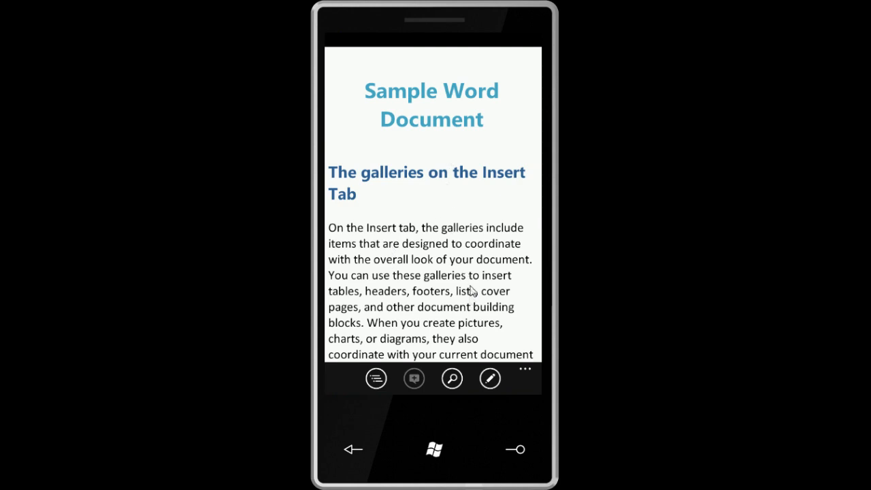
scroll(down, 3)
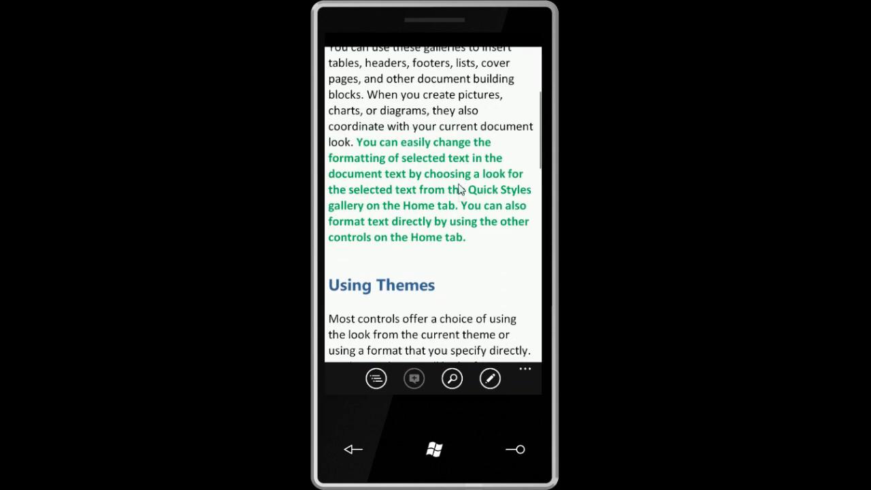
scroll(down, 3)
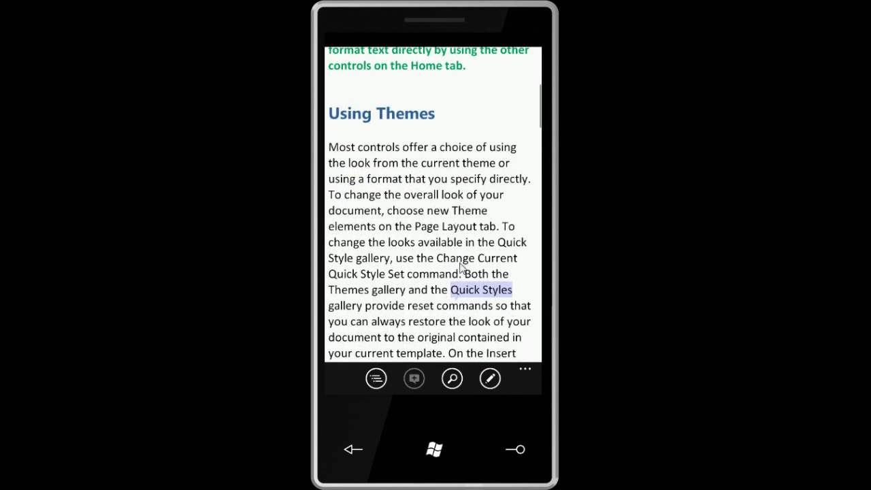
scroll(down, 3)
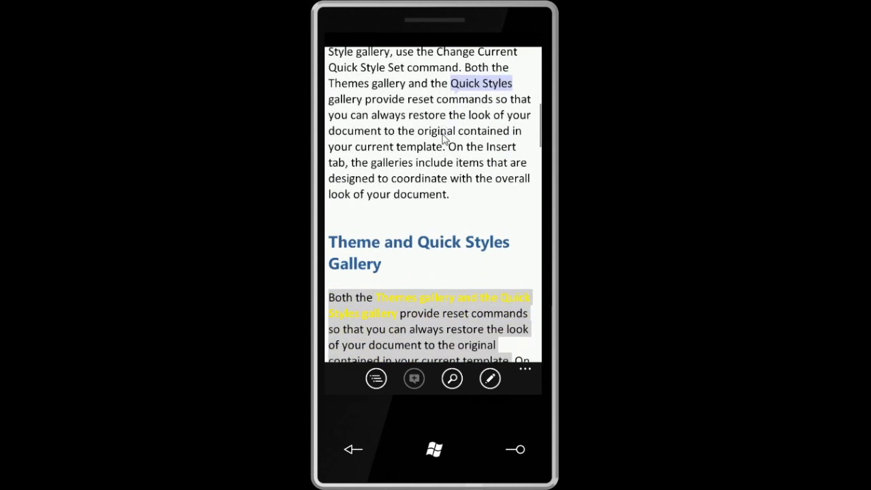
scroll(down, 3)
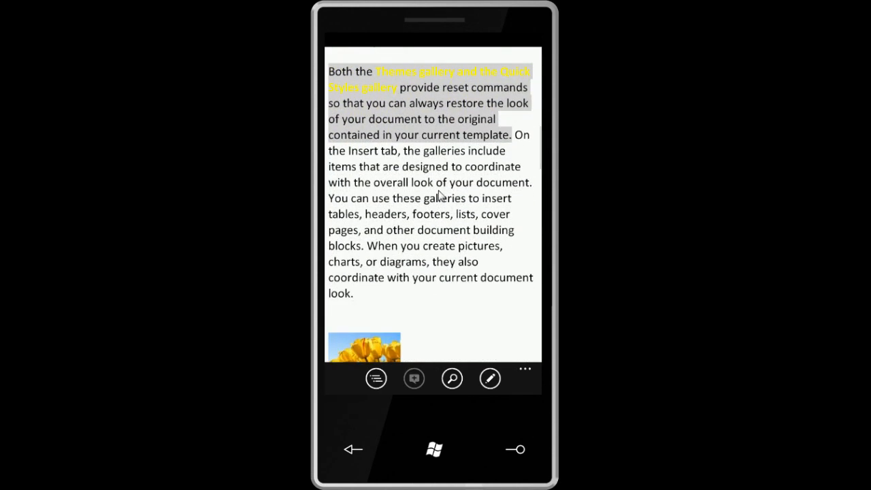
scroll(down, 3)
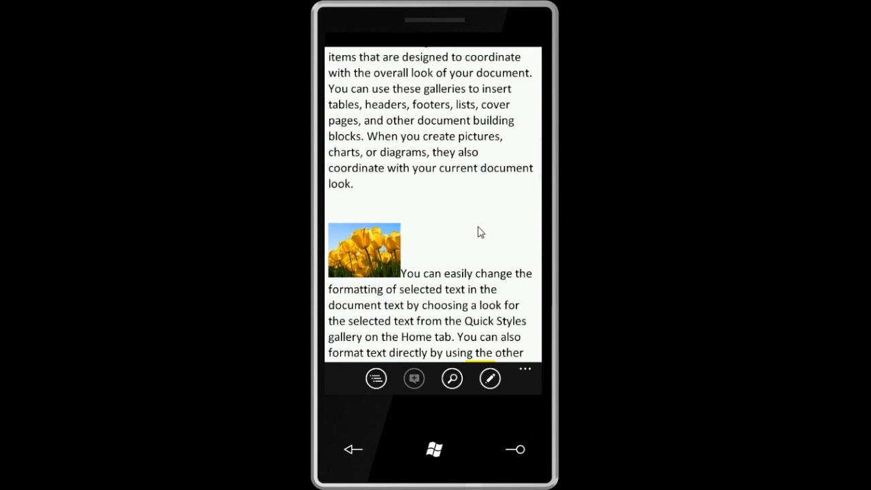
mouse_move(483, 219)
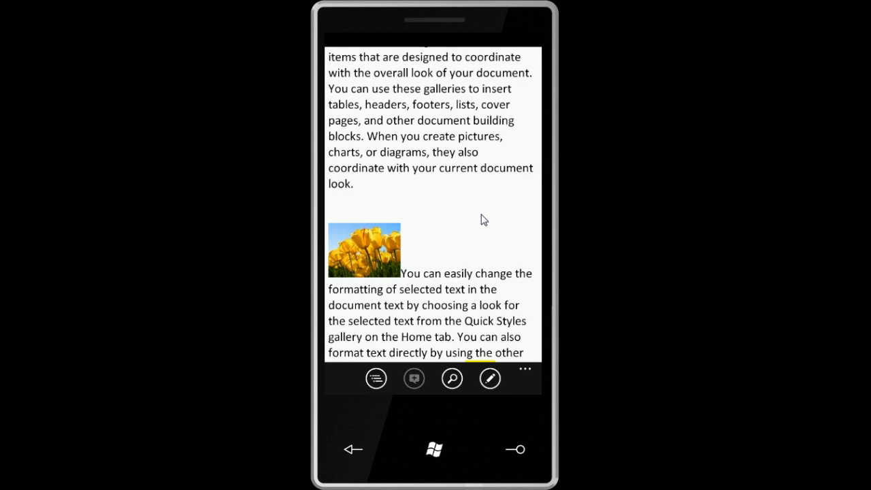
mouse_move(539, 400)
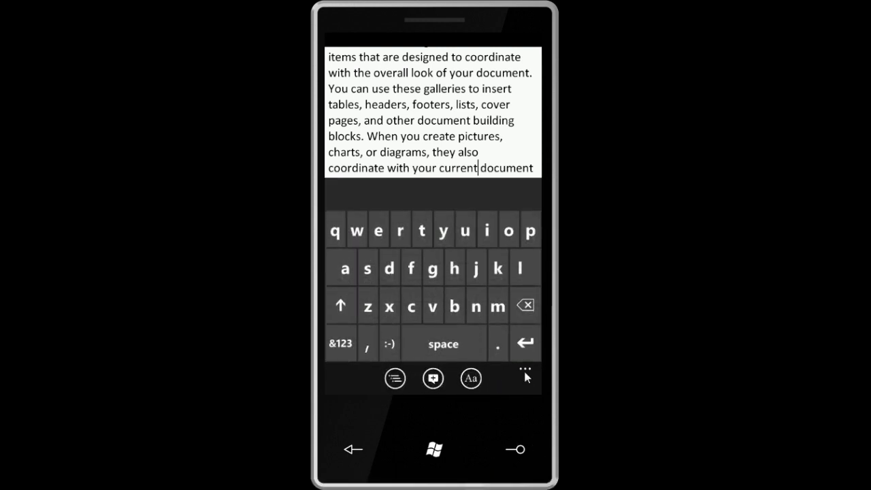
Start a new blank Word document and write 'Hello this is a test' in it.
click(526, 376)
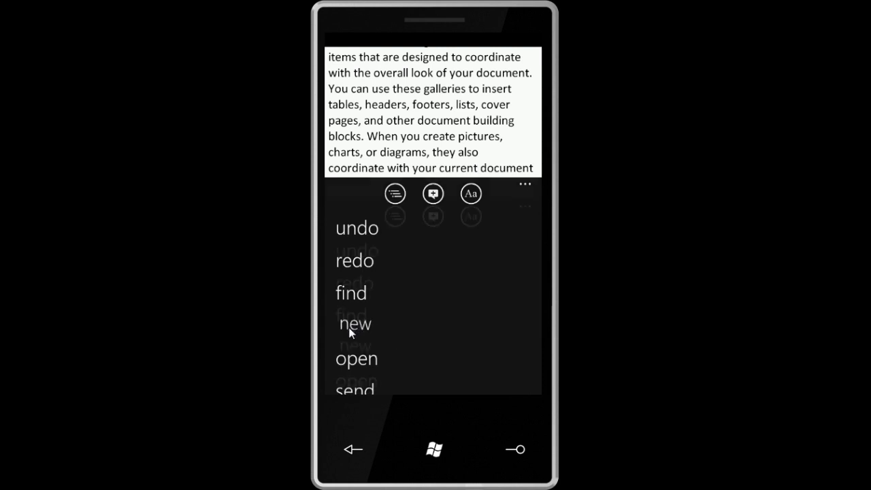
click(354, 324)
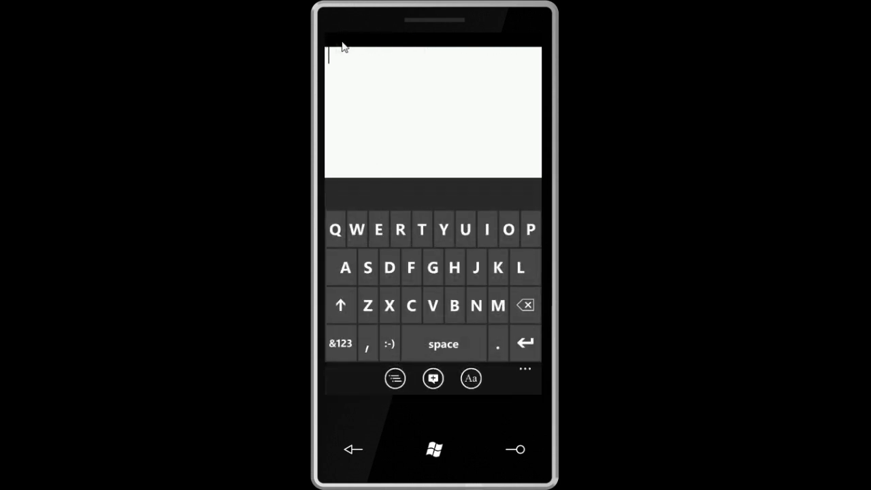
mouse_move(406, 55)
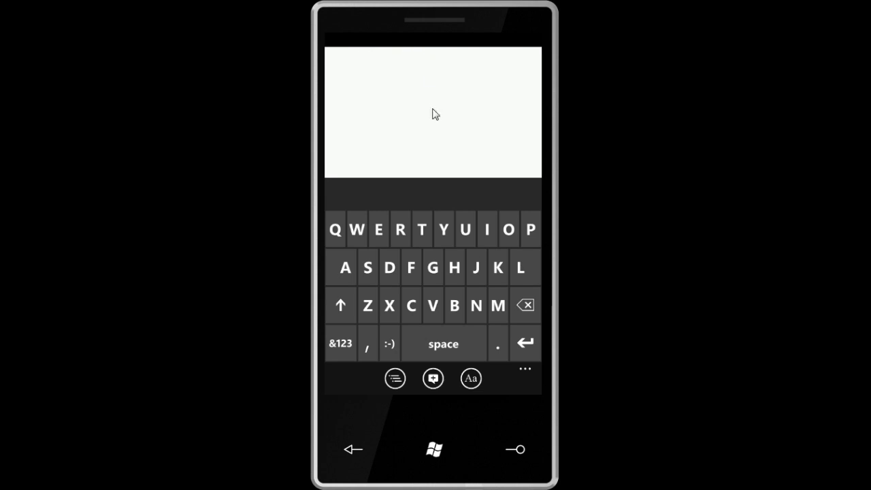
click(433, 114)
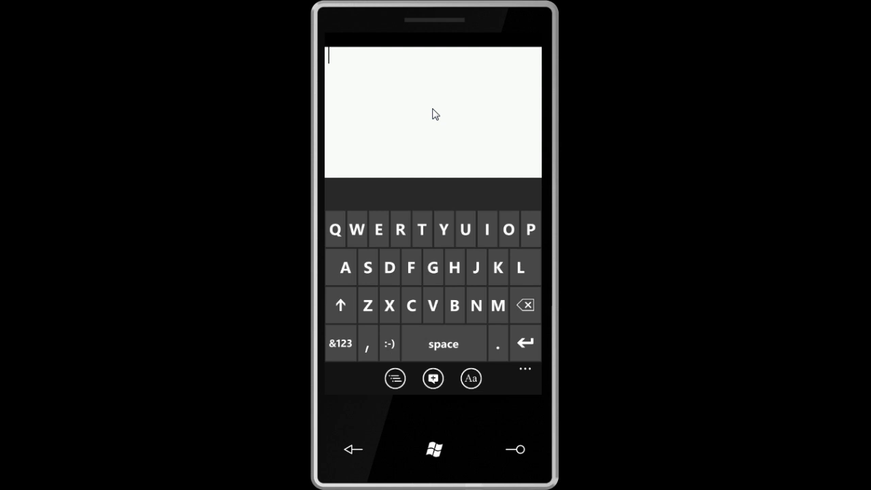
text(Hello this is a t)
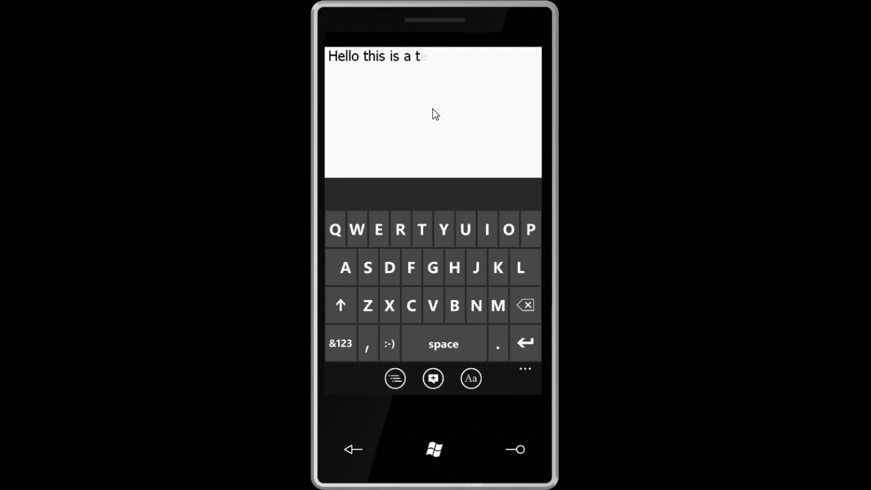
text(est)
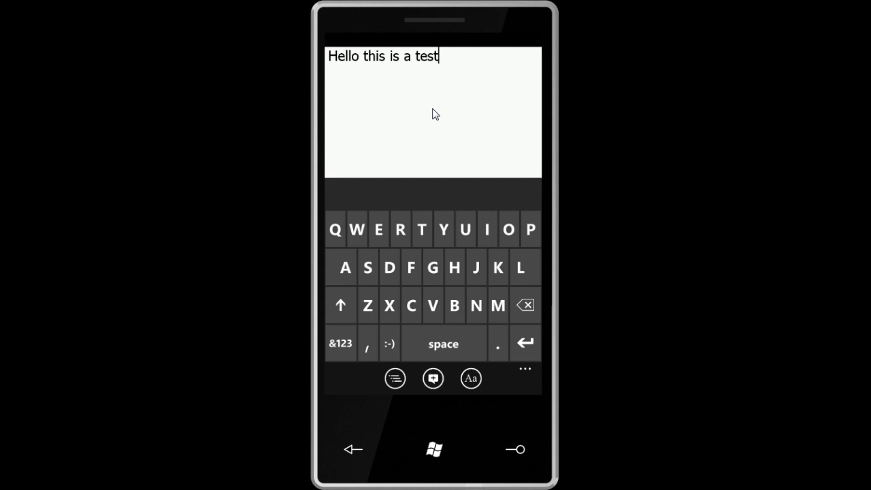
Select the word 'test', give it an orange font colour, and resume typing after it.
double_click(425, 57)
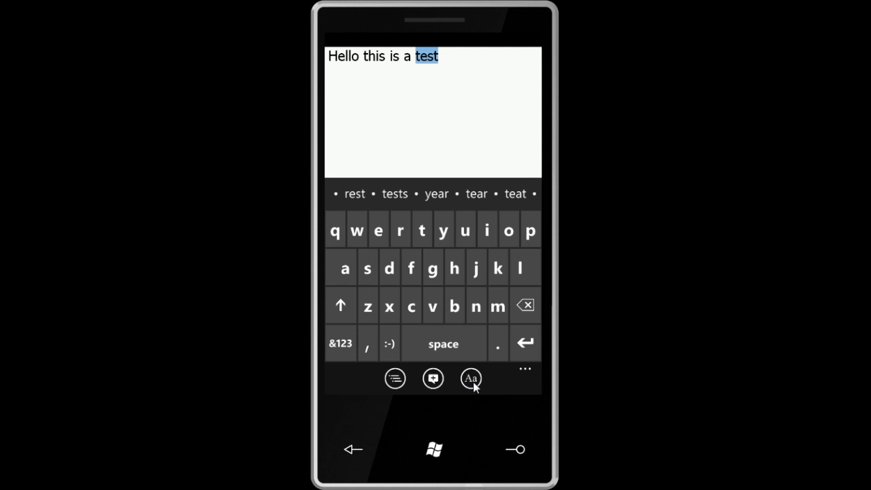
click(471, 379)
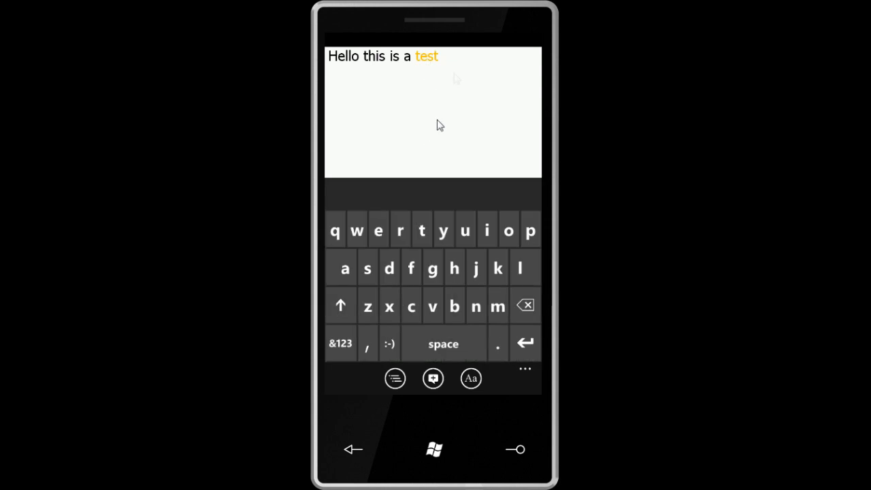
click(471, 378)
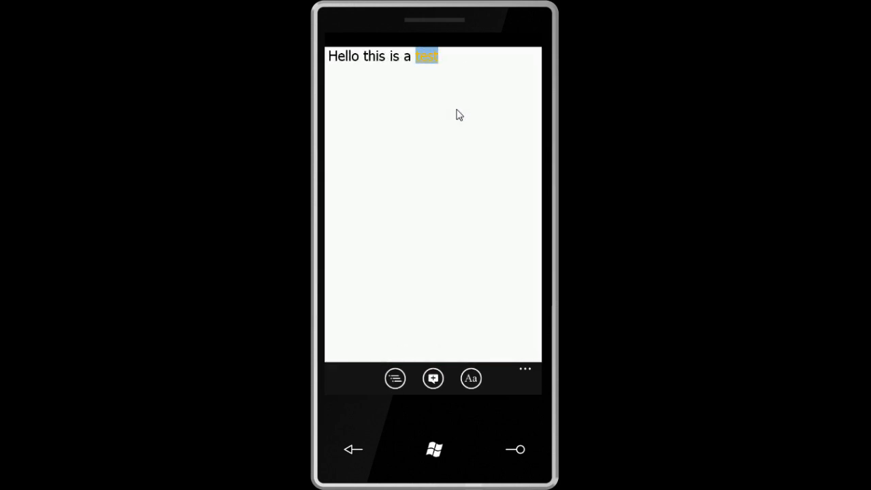
click(426, 56)
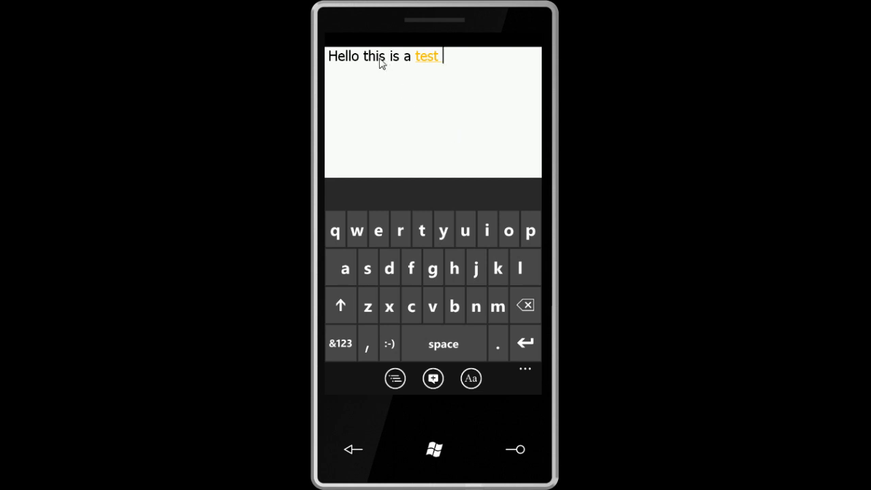
Comment 'this word is bad' on the word 'this', then review it in the comments view.
double_click(374, 56)
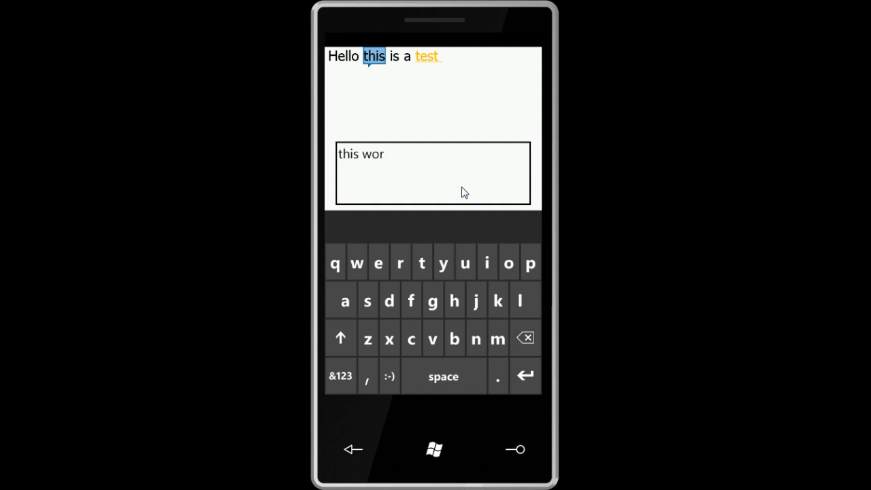
text(d is bad)
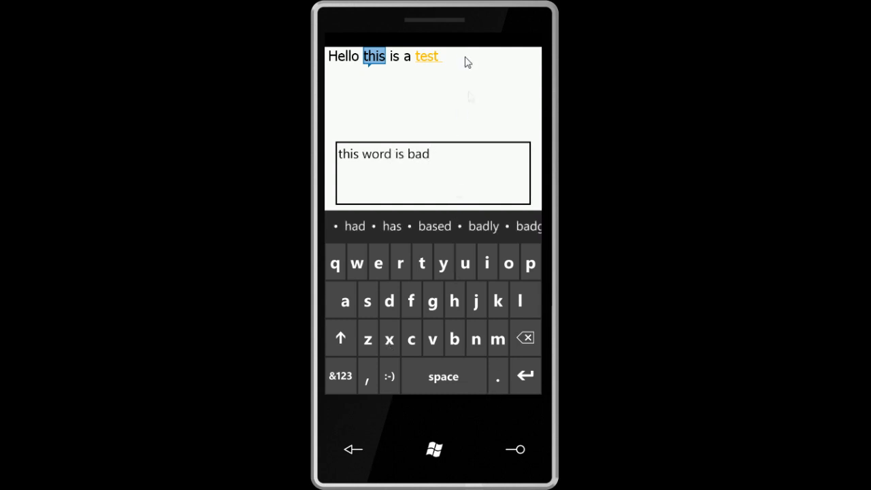
click(373, 58)
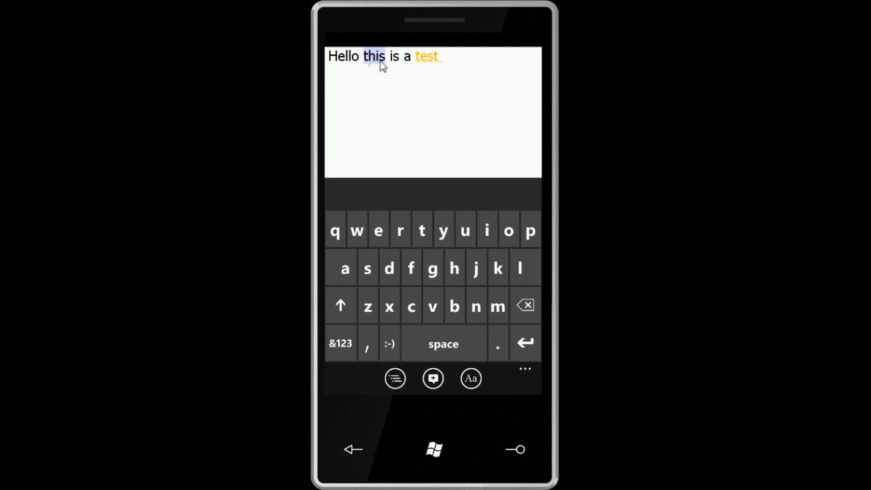
click(374, 56)
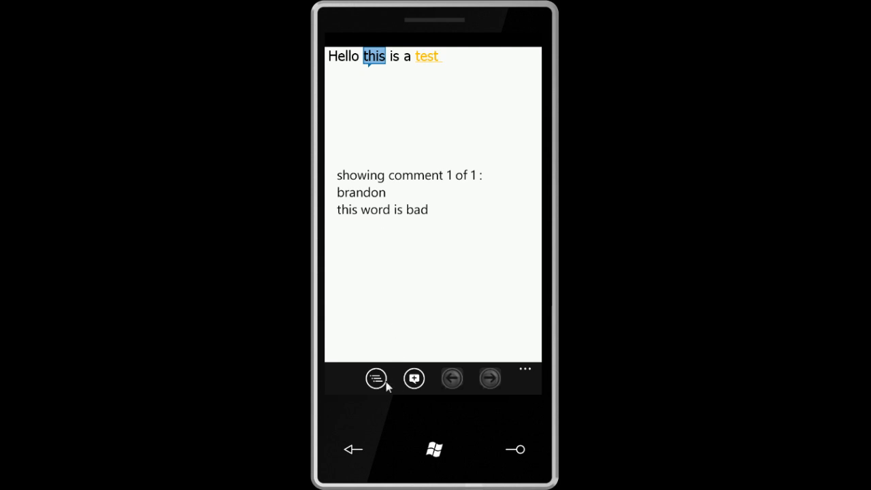
click(376, 378)
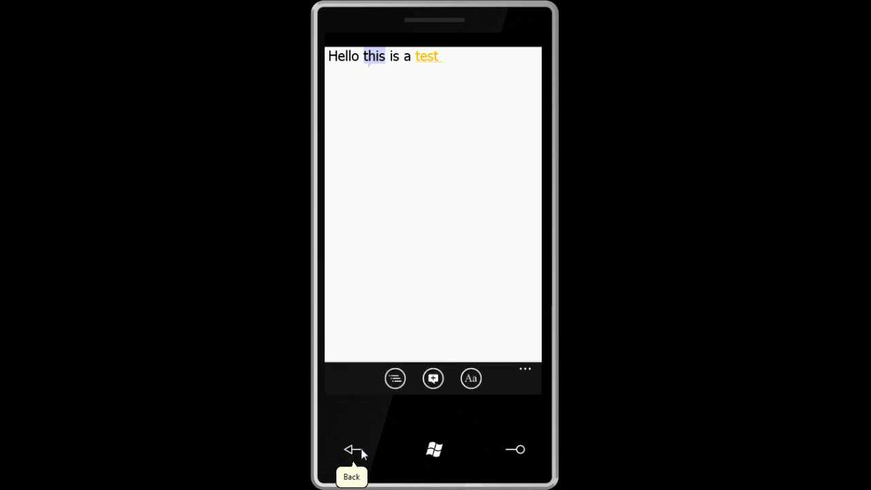
Leave editing, save the document, and reopen 'Hello this is a test' from the Documents list.
click(526, 369)
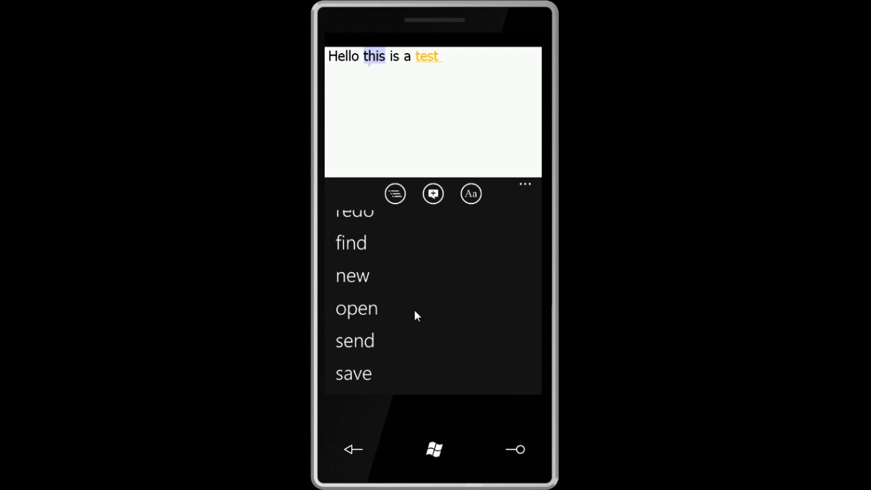
click(354, 373)
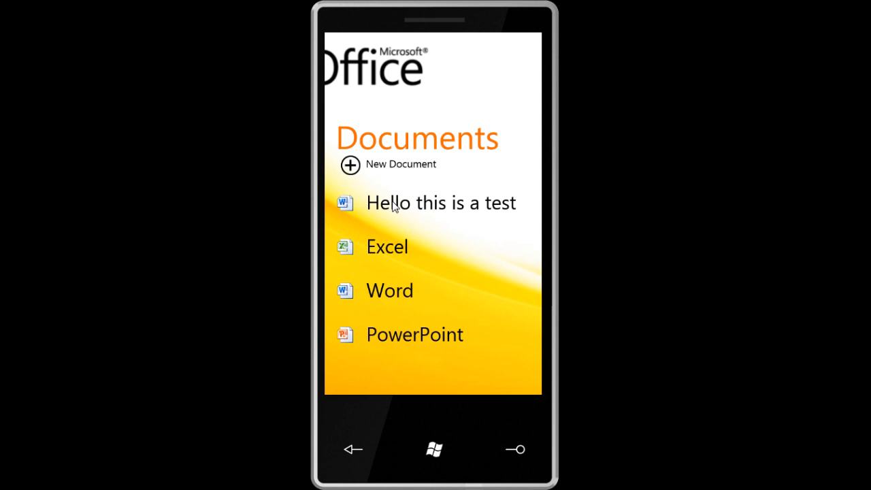
click(441, 203)
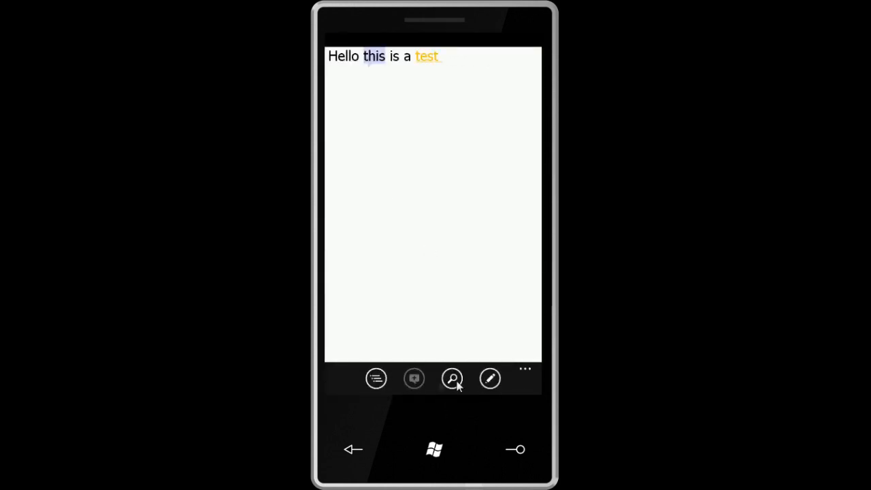
Back out of the Word document to the Documents list and open the Excel file.
click(526, 369)
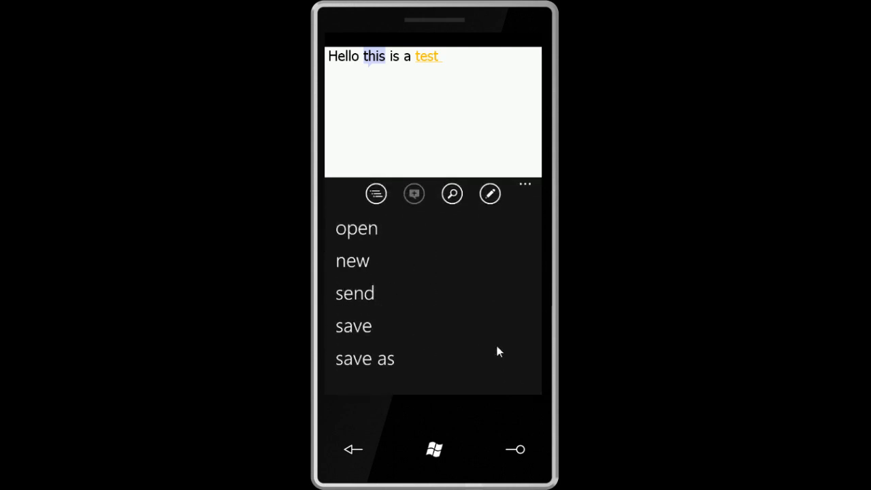
mouse_move(354, 452)
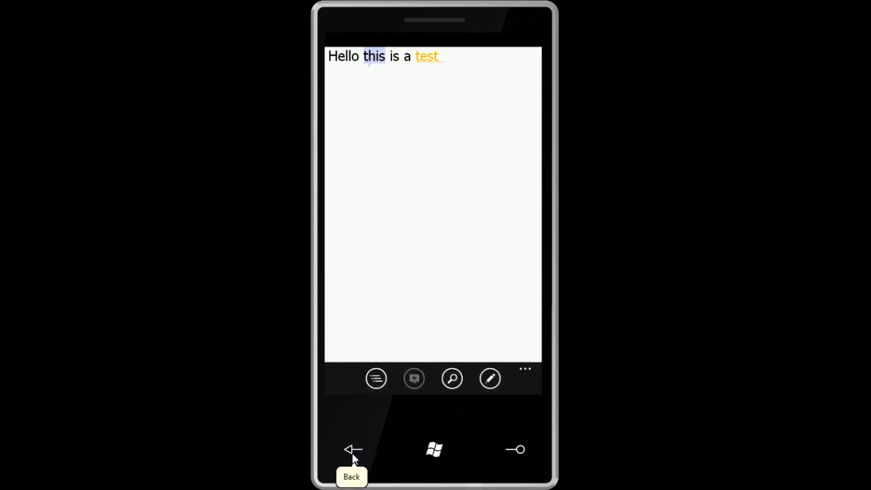
click(353, 450)
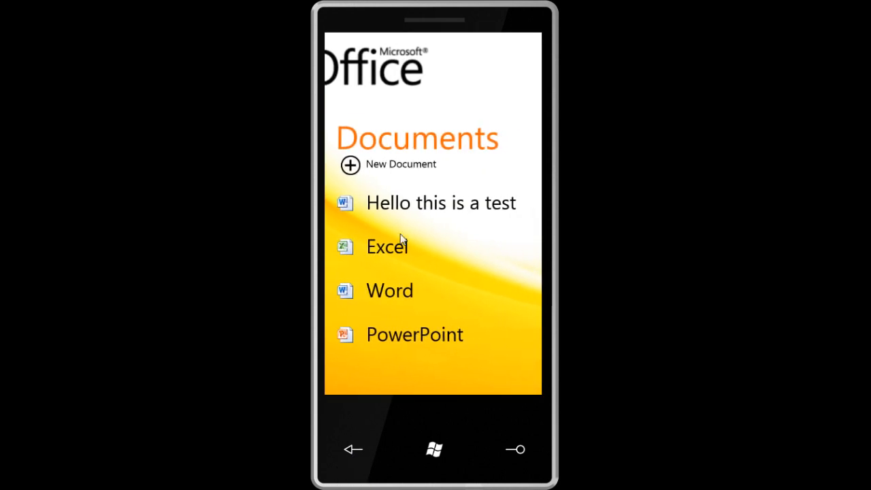
click(387, 247)
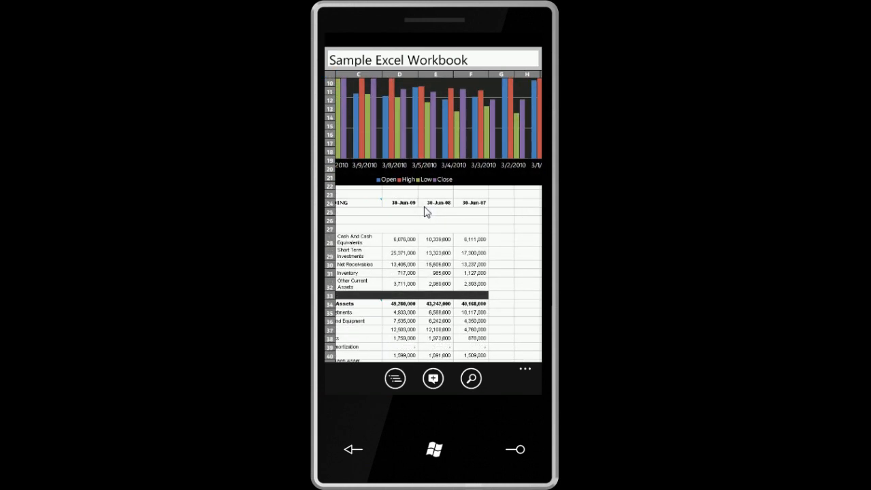
Pan over the XYZ Corporation chart and figures, select cell A1, and show the workbook outline.
scroll(down, 3)
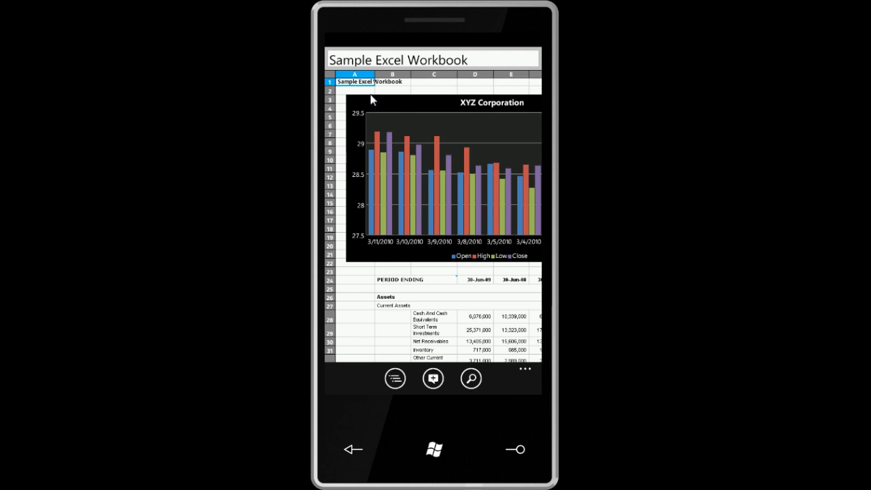
click(524, 376)
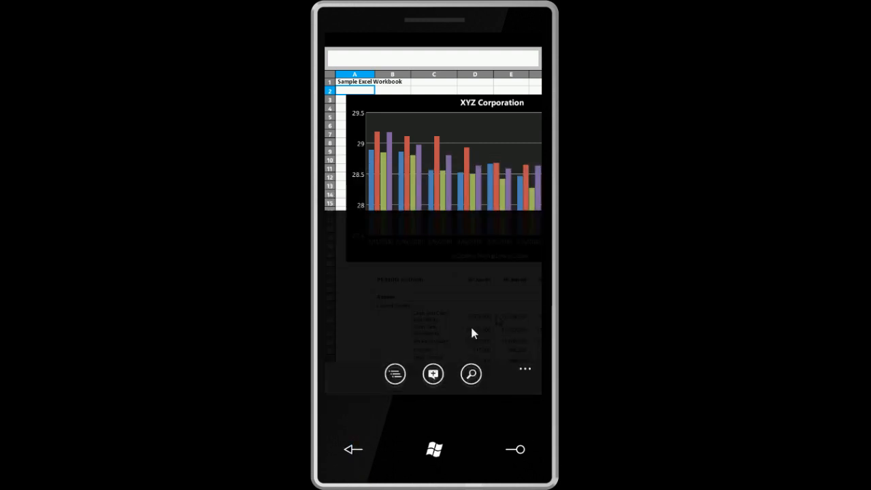
scroll(down, 3)
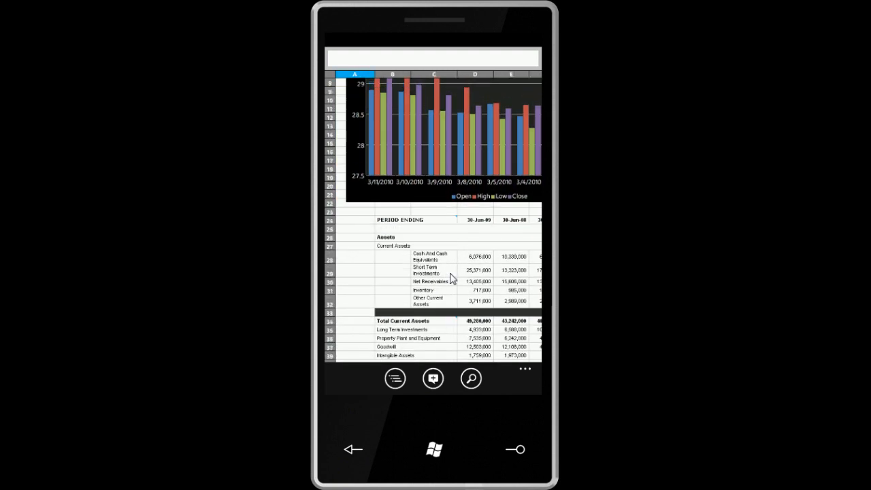
scroll(down, 3)
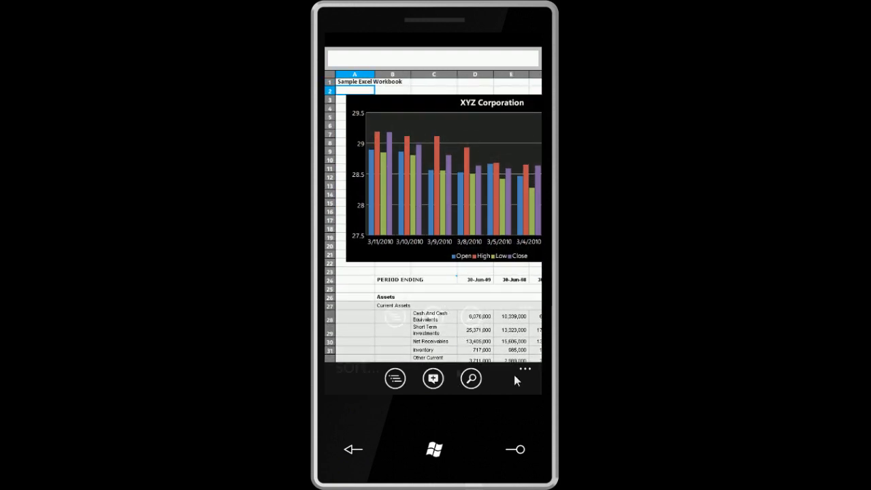
click(524, 374)
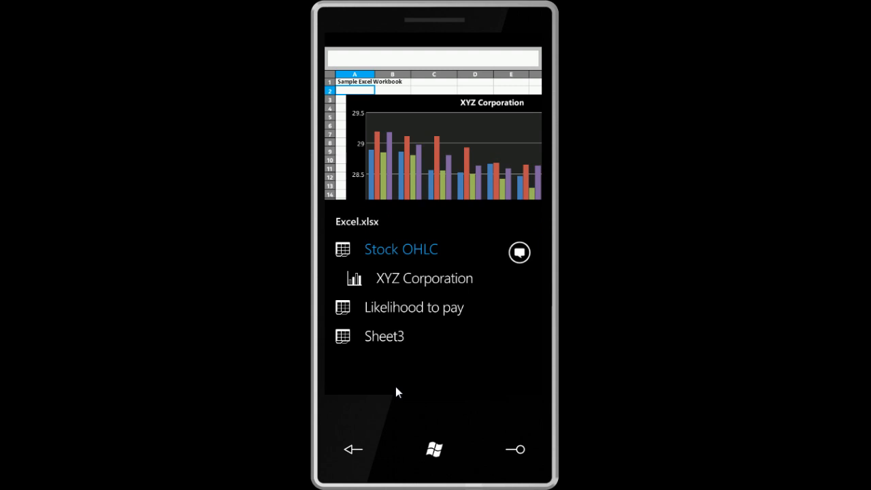
mouse_move(419, 315)
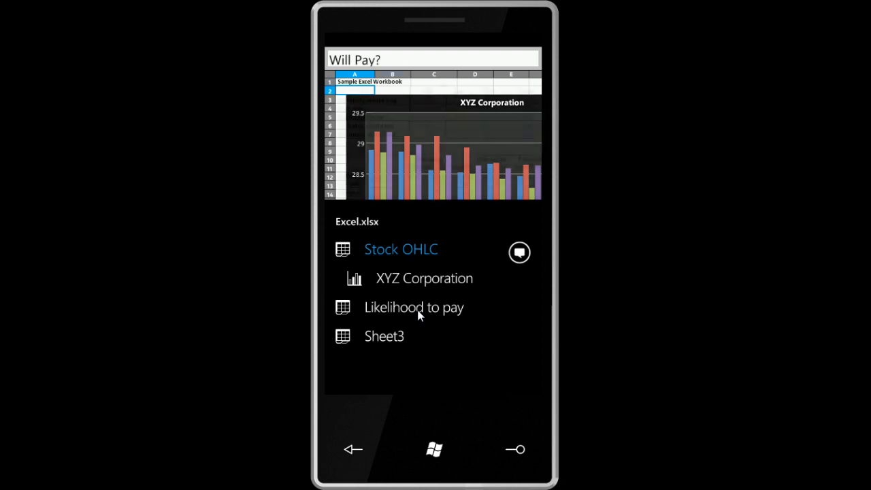
View the PERIOD ENDING comment on the Likelihood to pay sheet, then open the PowerPoint document.
click(414, 307)
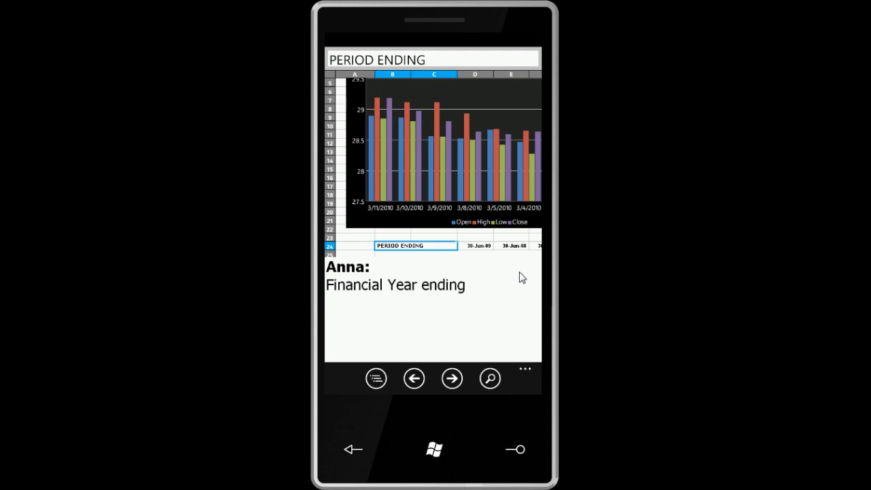
mouse_move(417, 361)
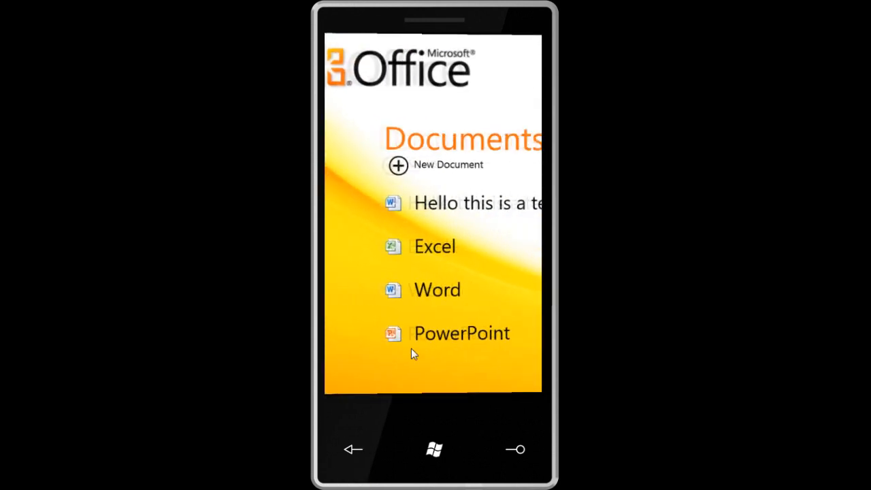
click(462, 332)
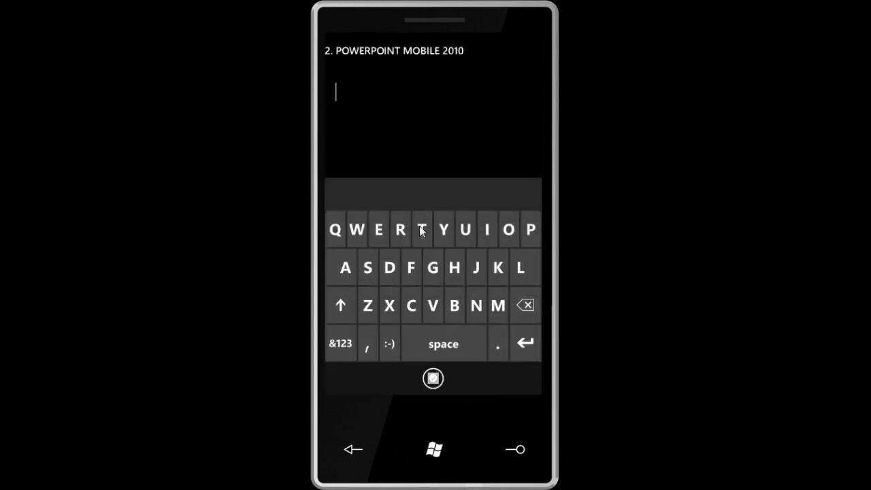
Jump via the slide outline to the 'Sample PowerPoint Presentation' title slide, then exit to Start.
text(Tes)
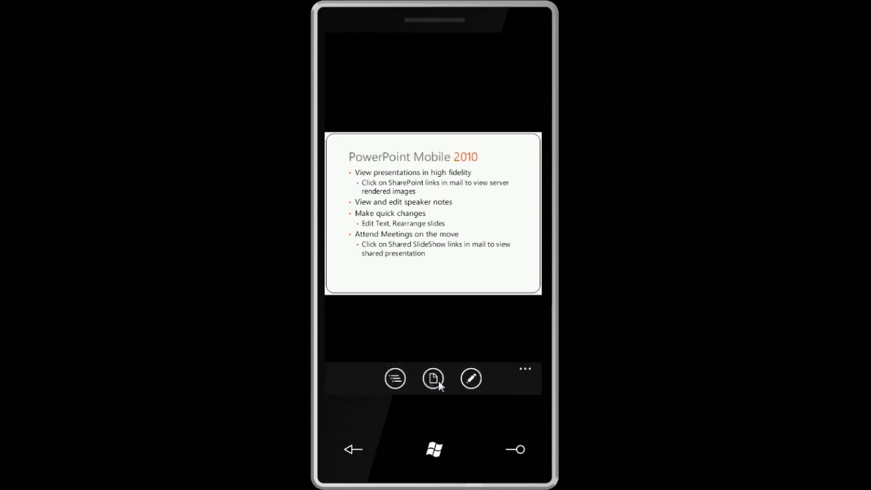
click(433, 378)
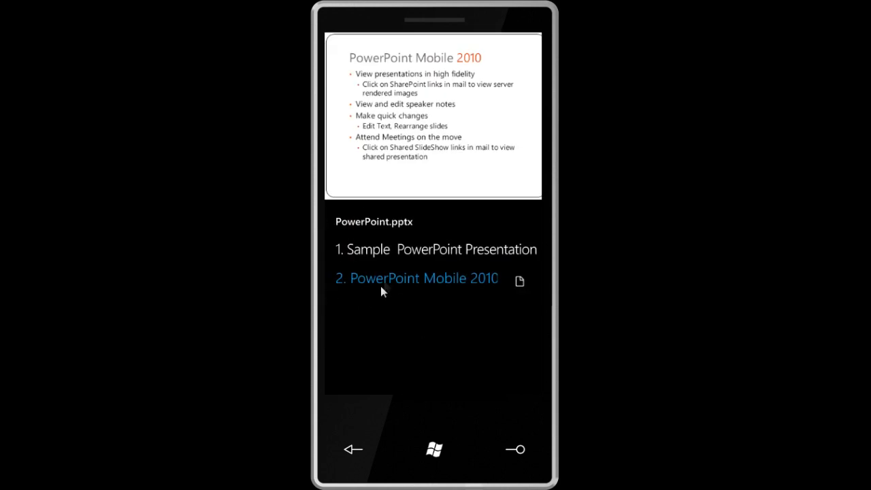
click(417, 278)
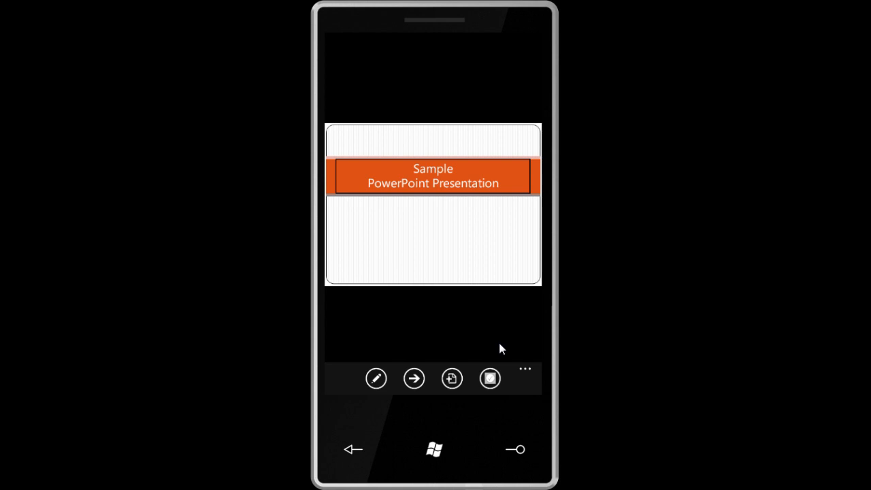
click(526, 368)
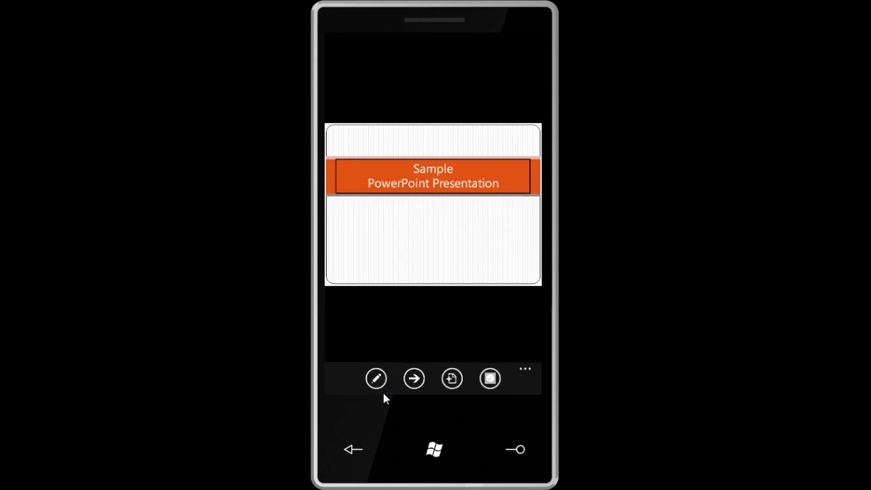
mouse_move(352, 449)
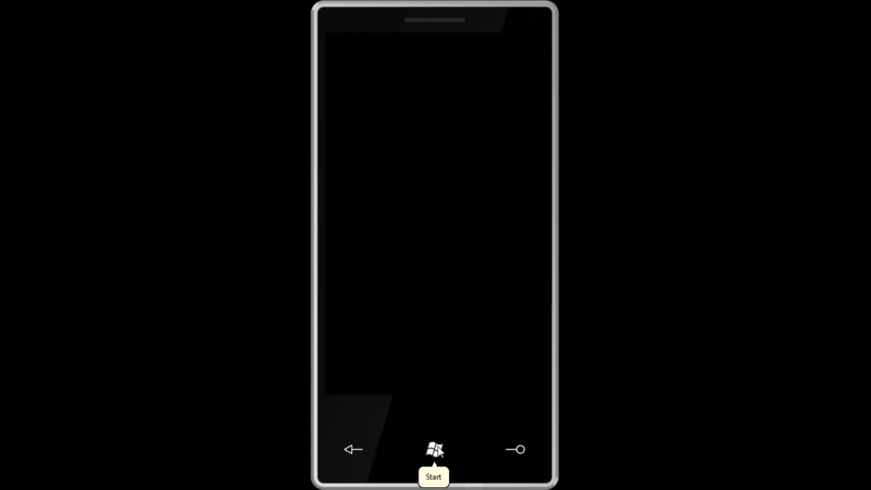
click(433, 450)
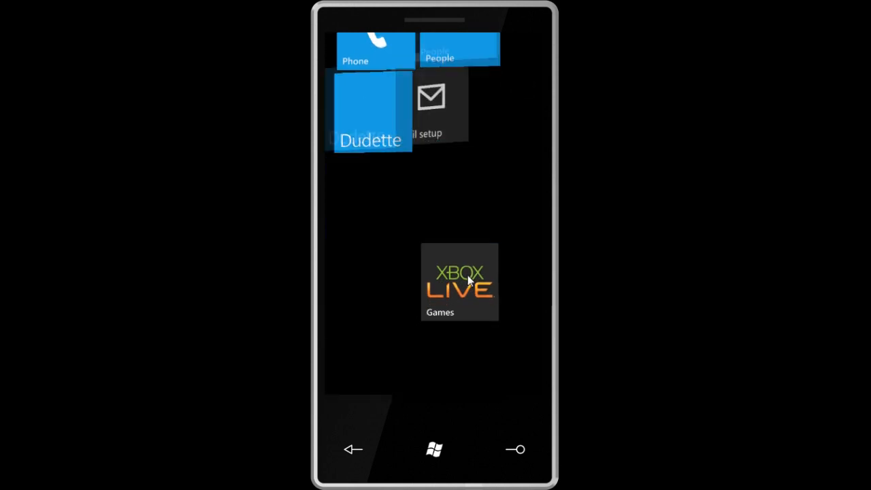
Enter the Xbox Live Games hub so the games collection loads.
click(460, 280)
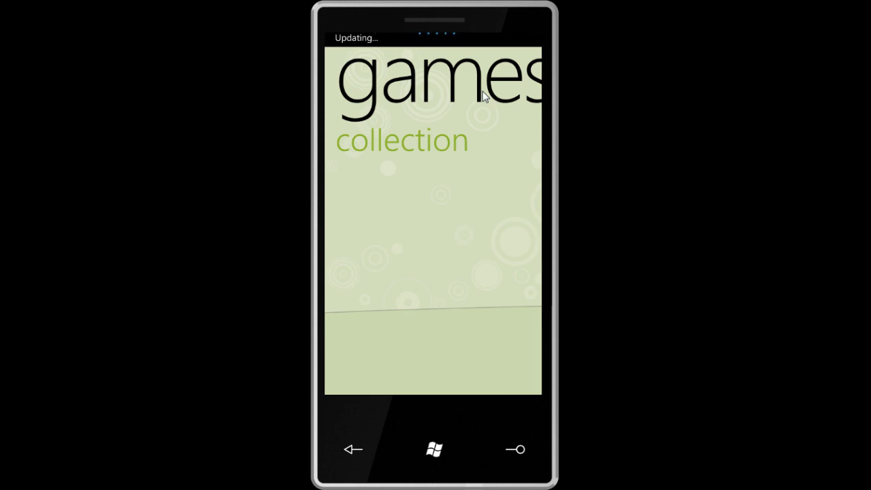
mouse_move(468, 163)
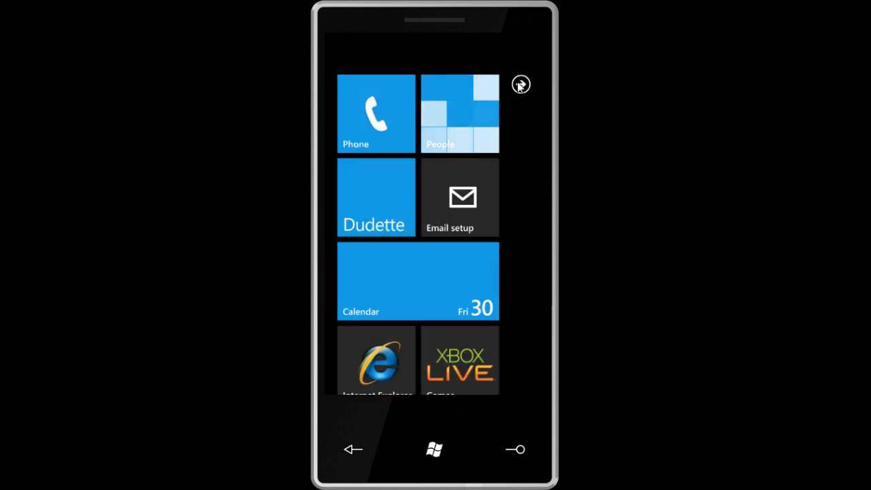
Browse the installed apps list from the arrow, then return to the Start tiles.
click(521, 85)
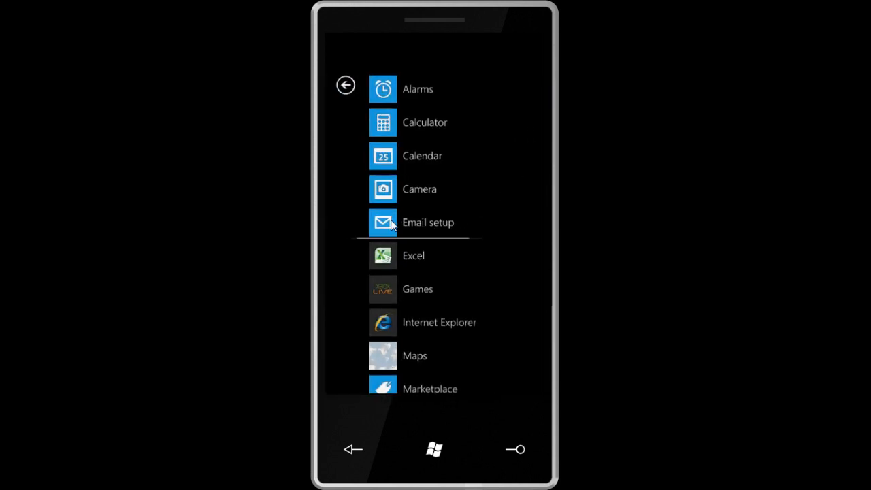
click(428, 222)
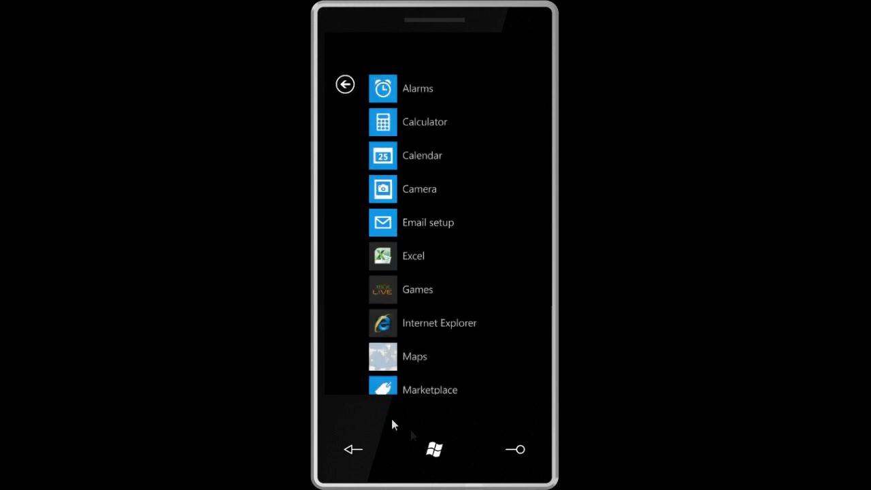
click(433, 449)
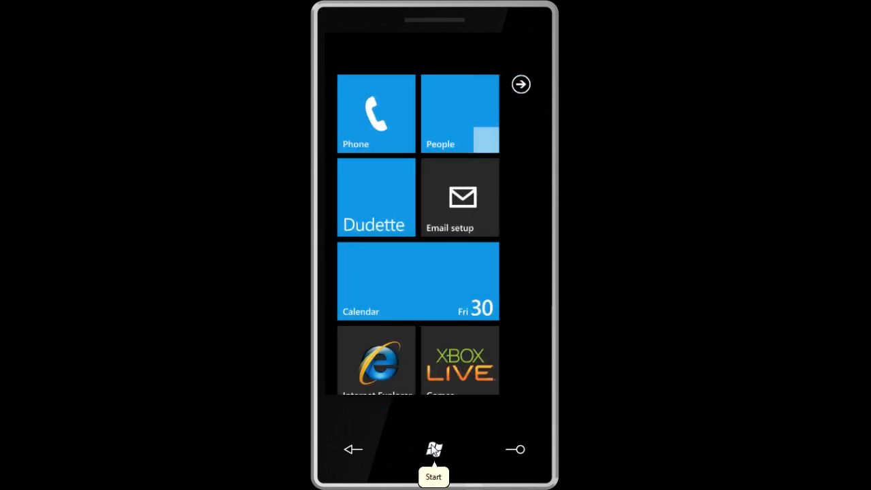